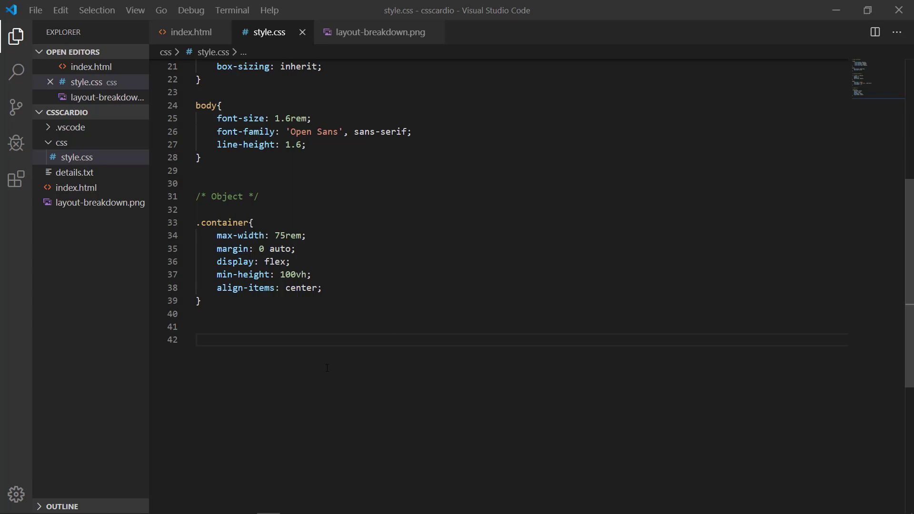
- View the layout-breakdown.png image showing the annotated pricing card parts
left_click(378, 31)
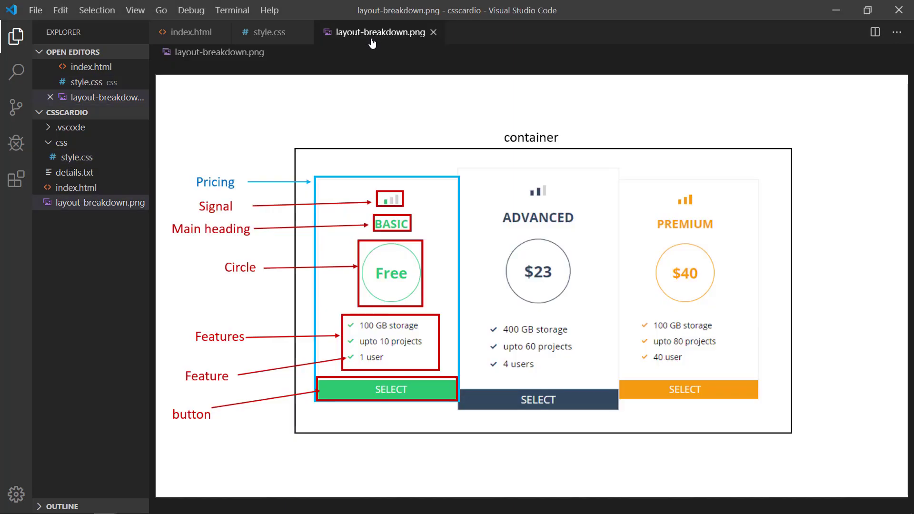
mouse_move(321, 322)
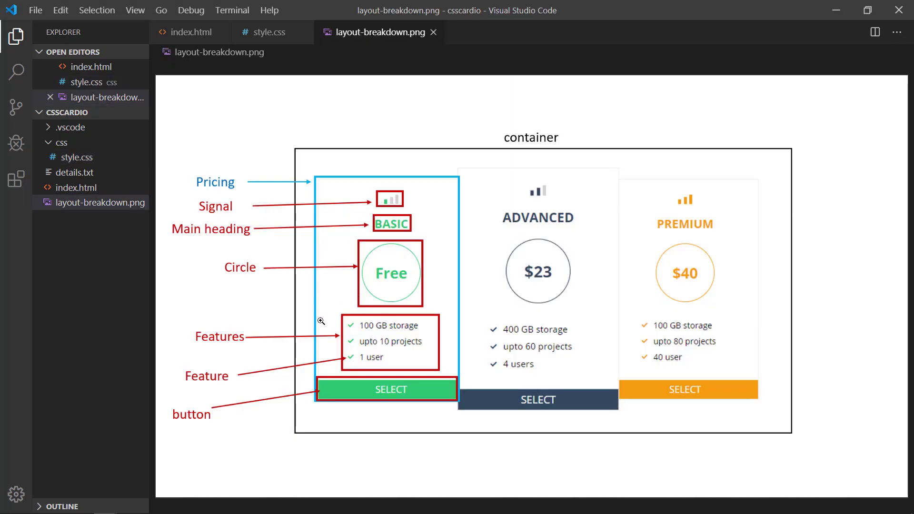
mouse_move(289, 265)
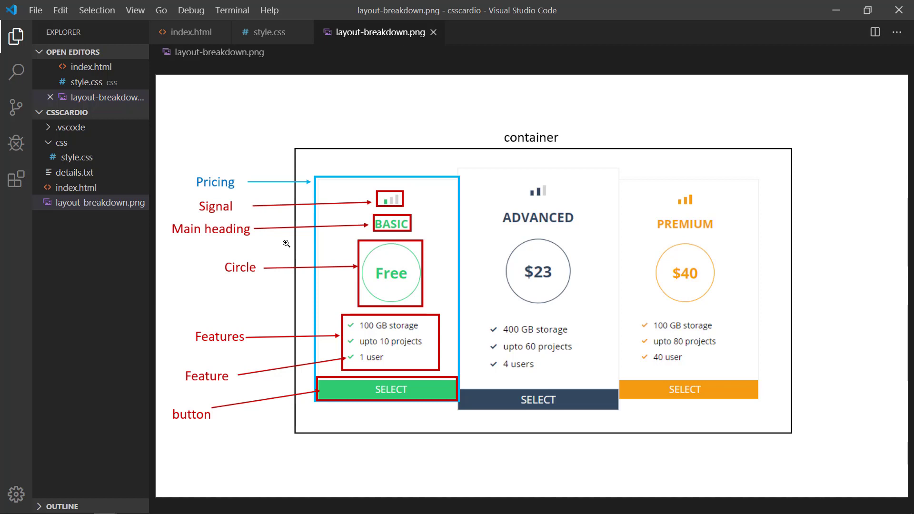
mouse_move(392, 234)
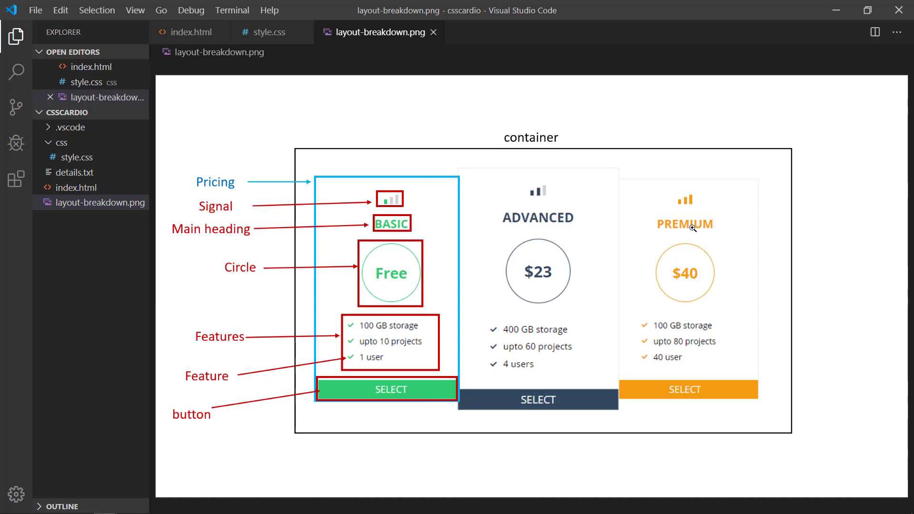
left_click(269, 32)
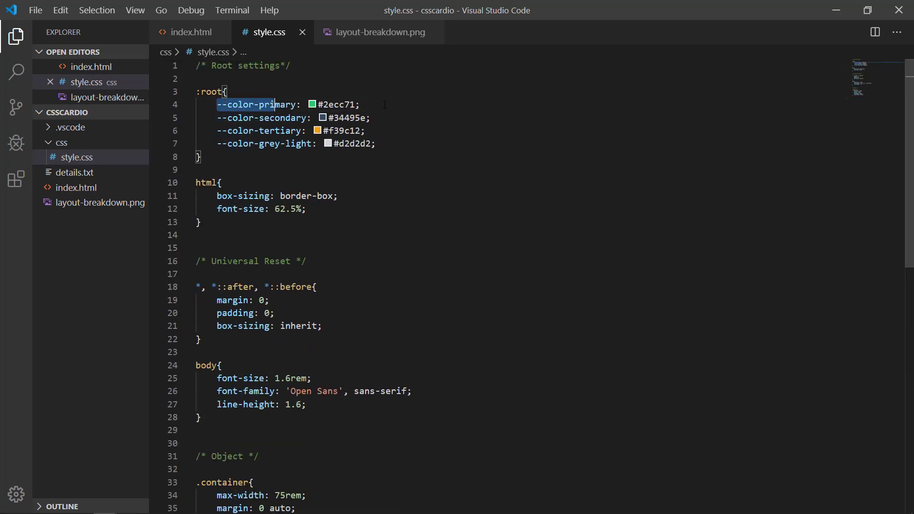
left_click(379, 32)
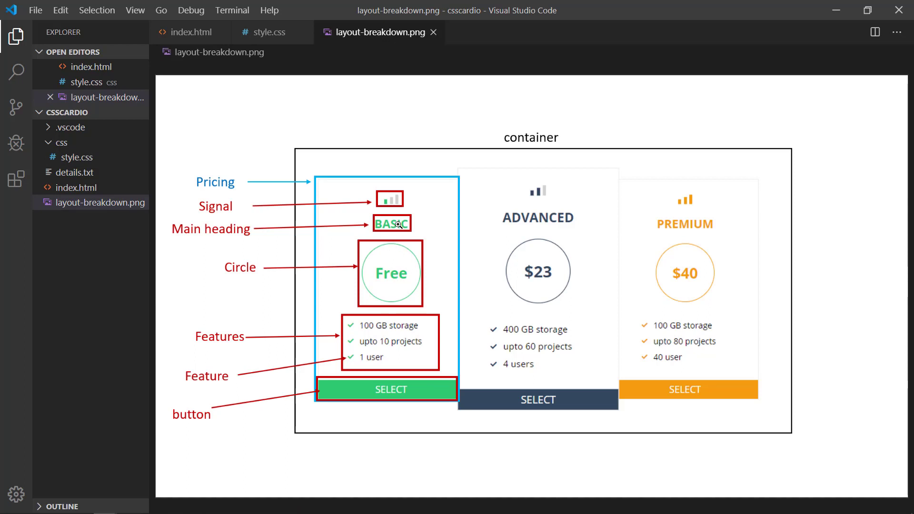
mouse_move(558, 226)
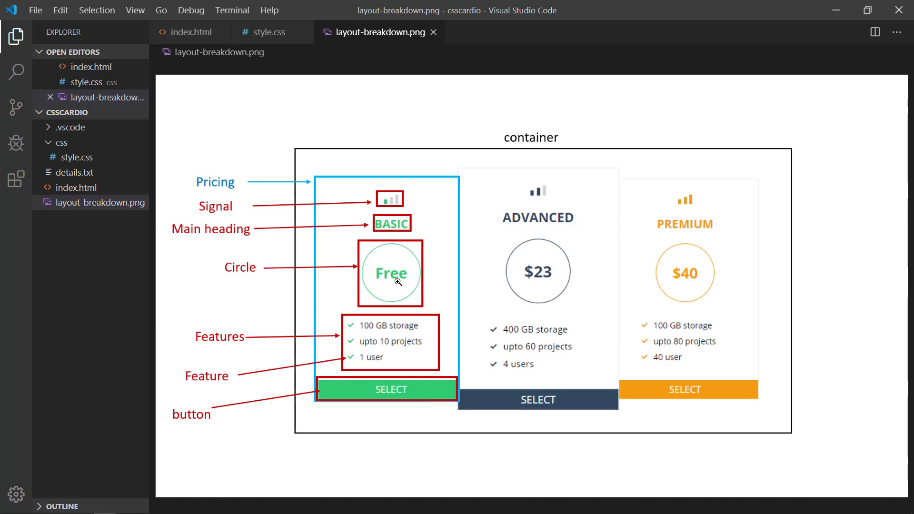
mouse_move(574, 284)
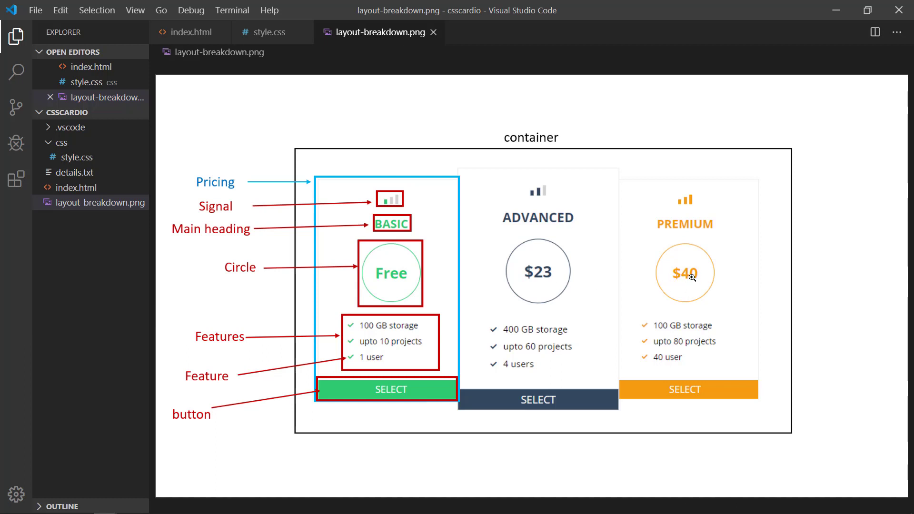
mouse_move(416, 238)
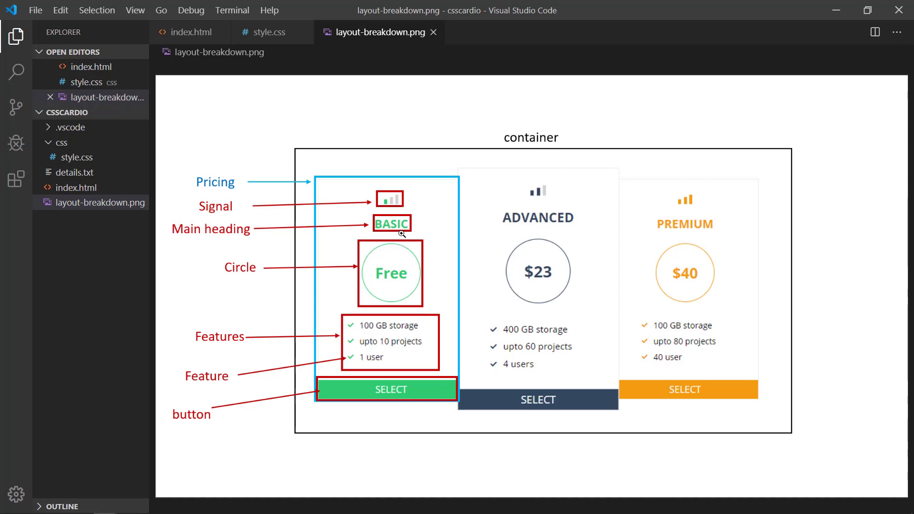
mouse_move(403, 231)
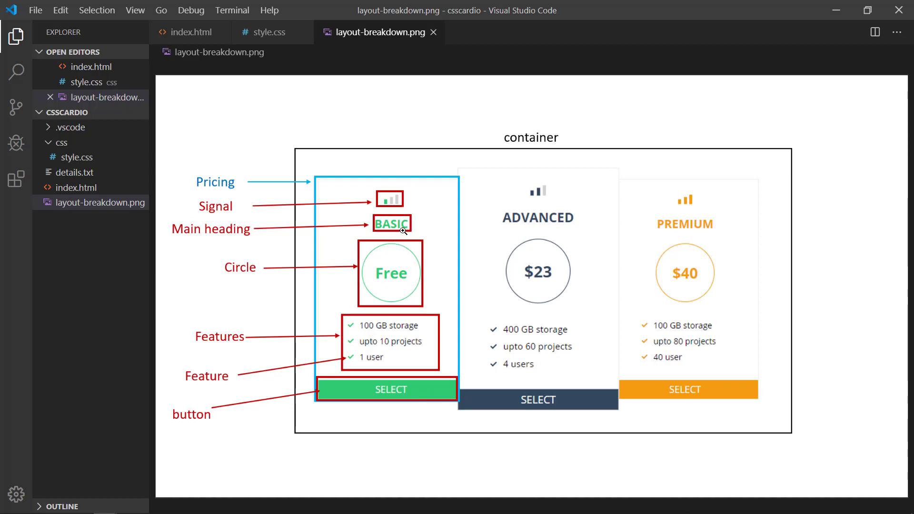
mouse_move(548, 228)
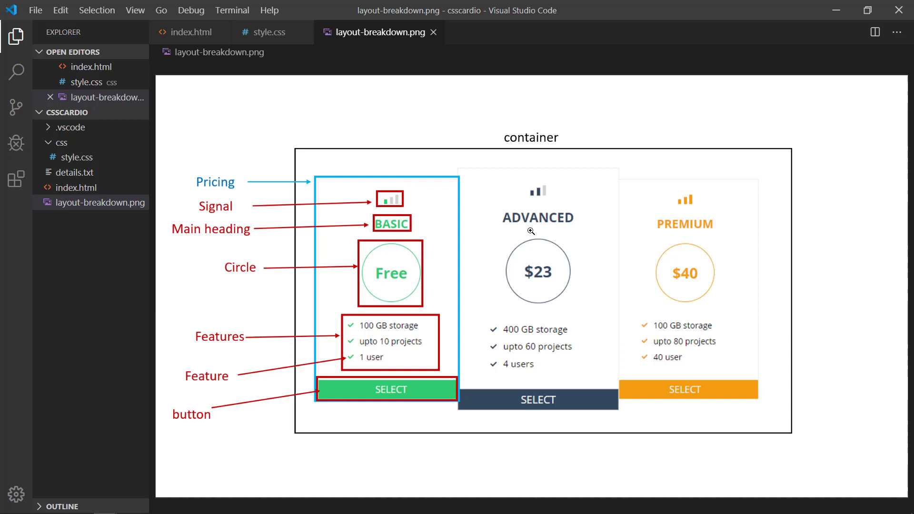
mouse_move(428, 284)
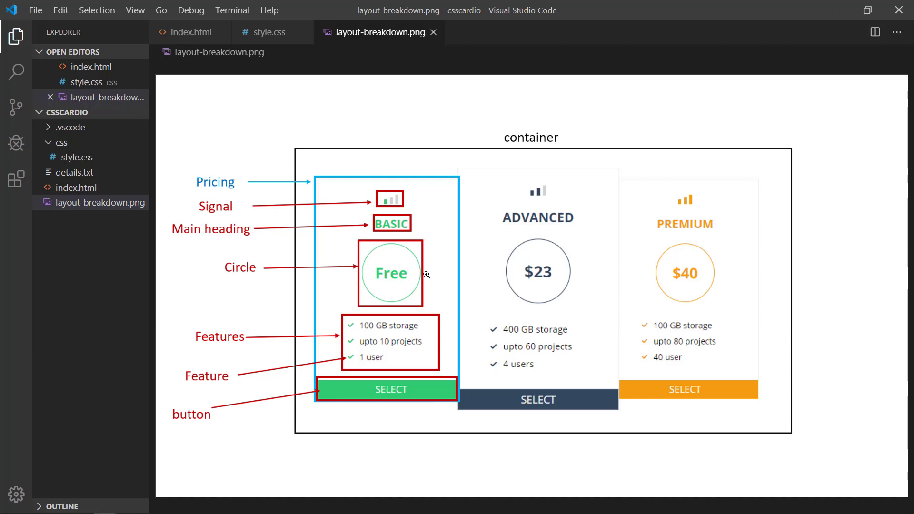
mouse_move(547, 242)
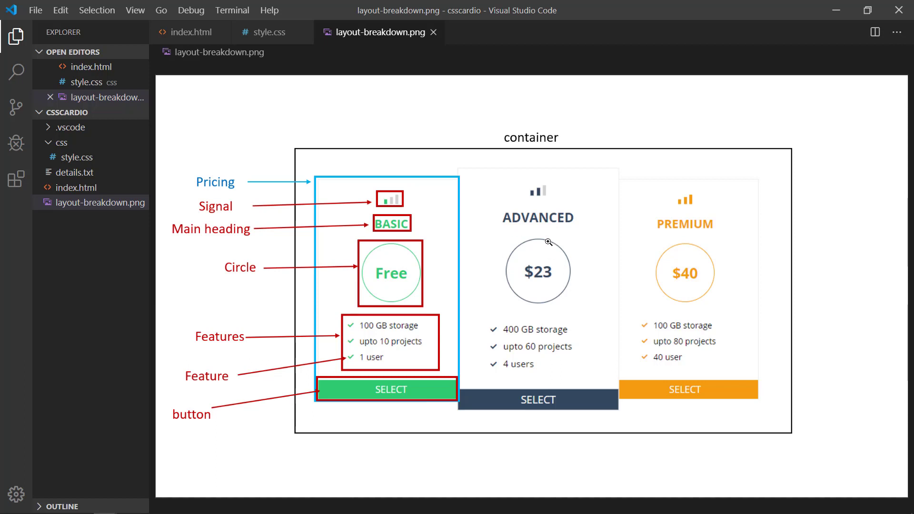
mouse_move(709, 264)
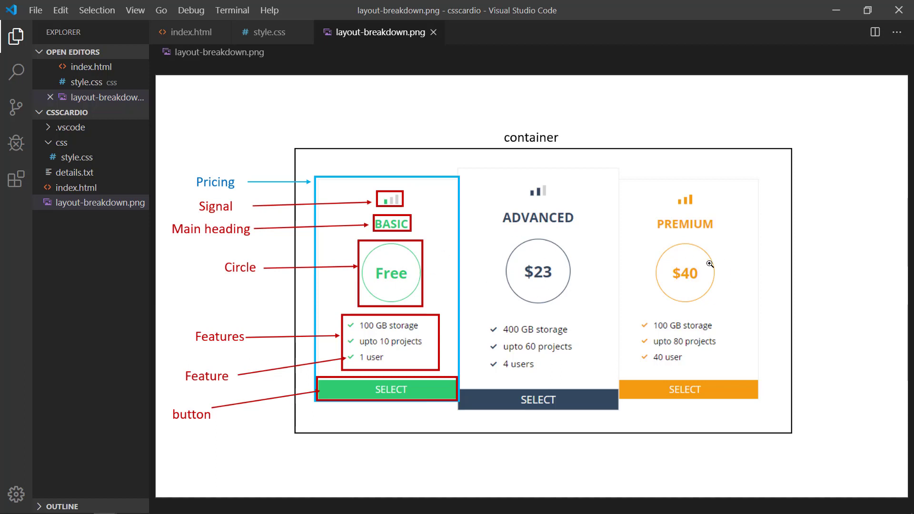
mouse_move(633, 400)
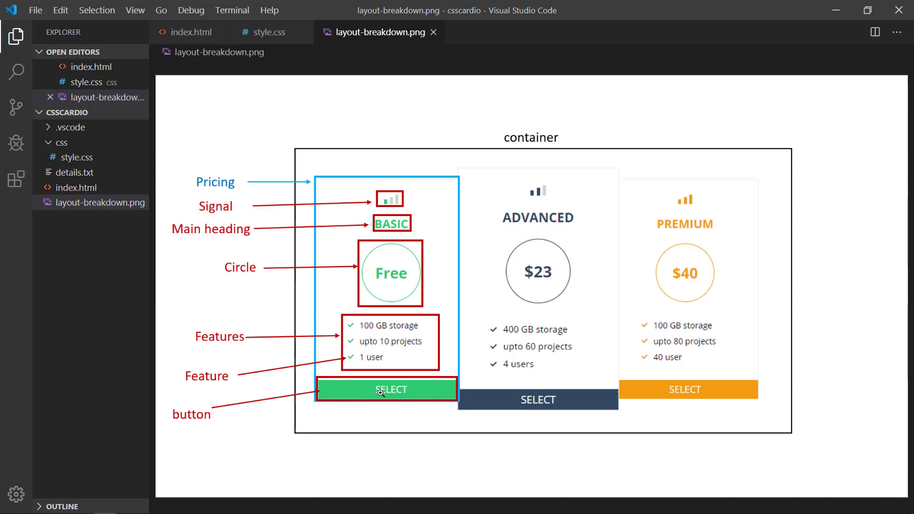
mouse_move(361, 392)
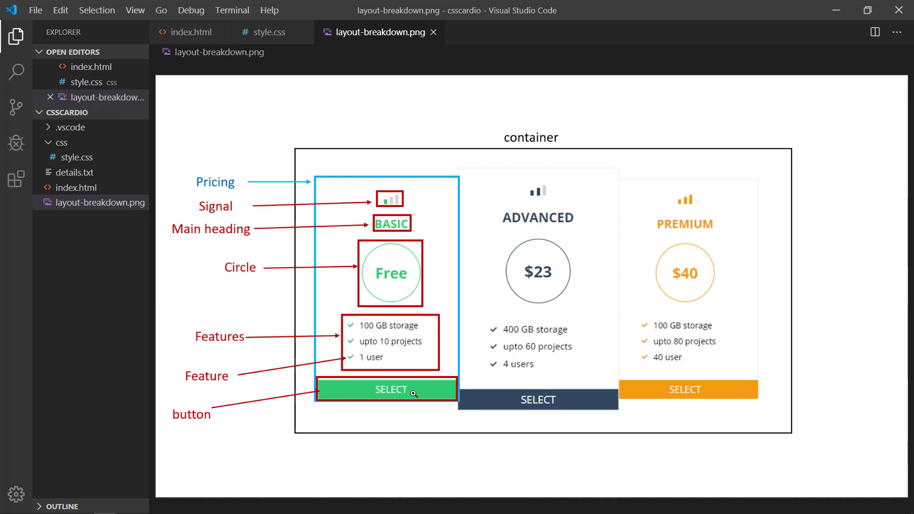
mouse_move(545, 400)
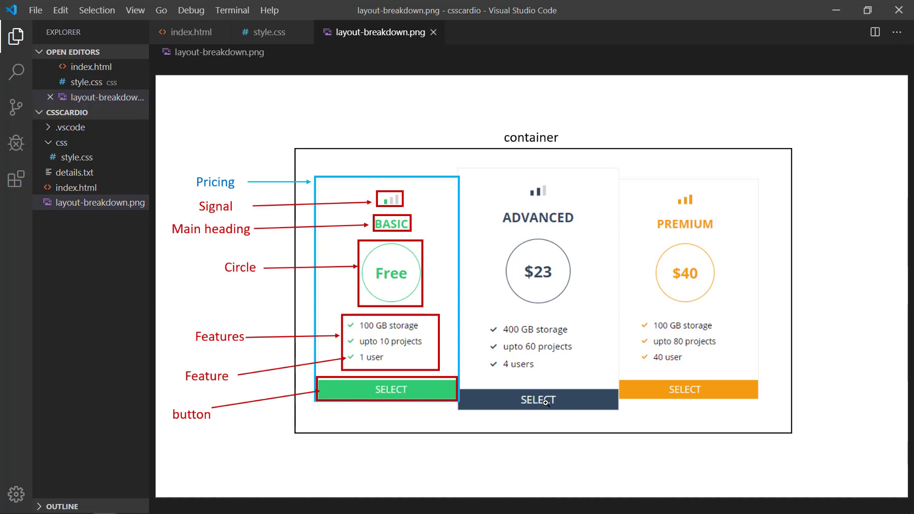
mouse_move(616, 216)
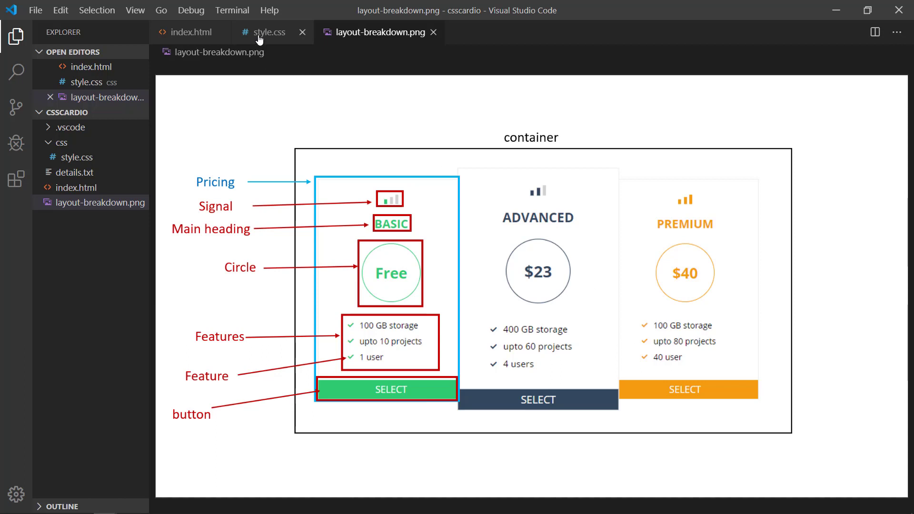
mouse_move(264, 37)
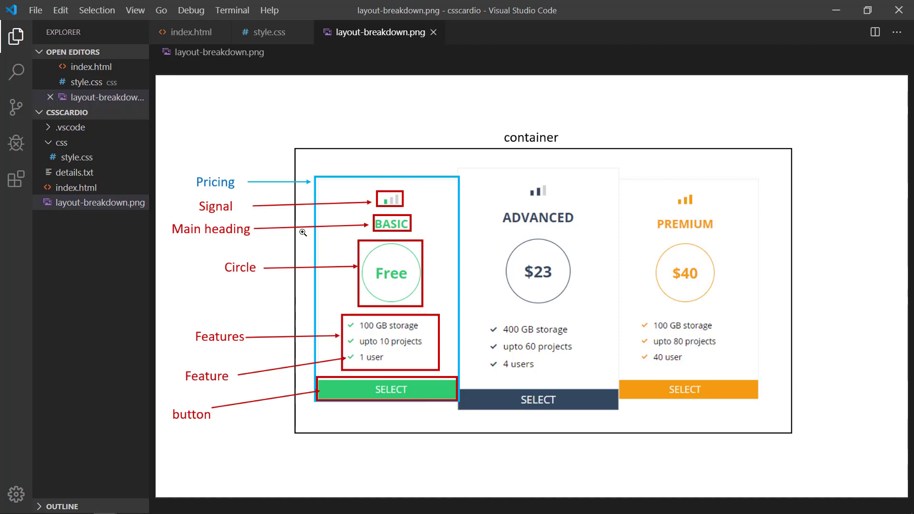
- In style.css, copy the /* Object */ comment below the container rule and rename it /* Utilities */
left_click(268, 32)
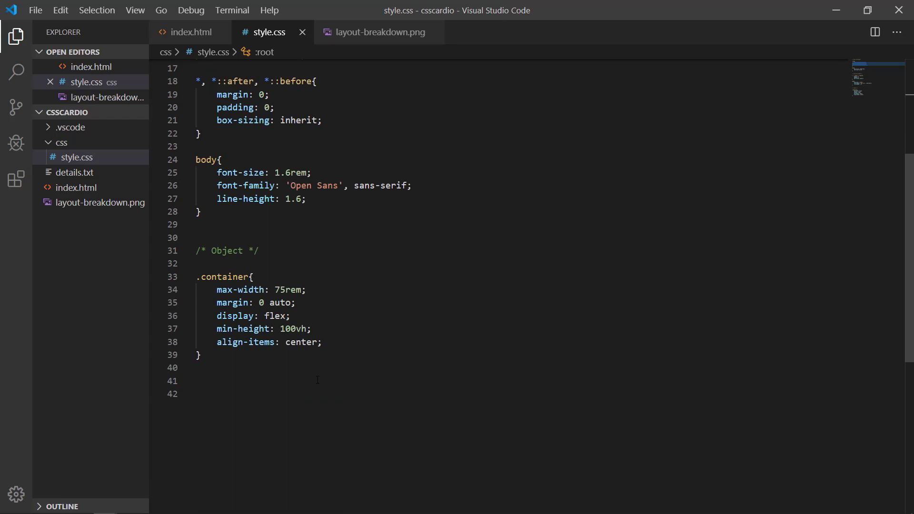
scroll("down", 3)
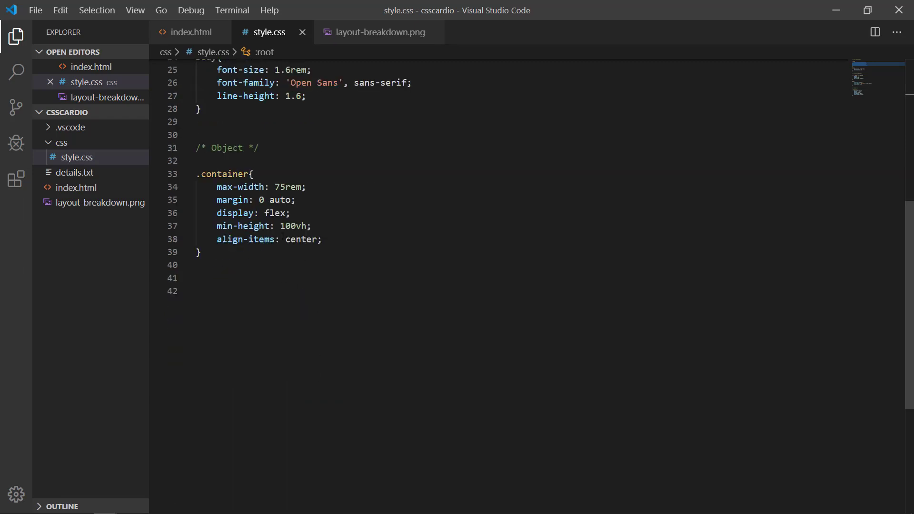
double_click(226, 148)
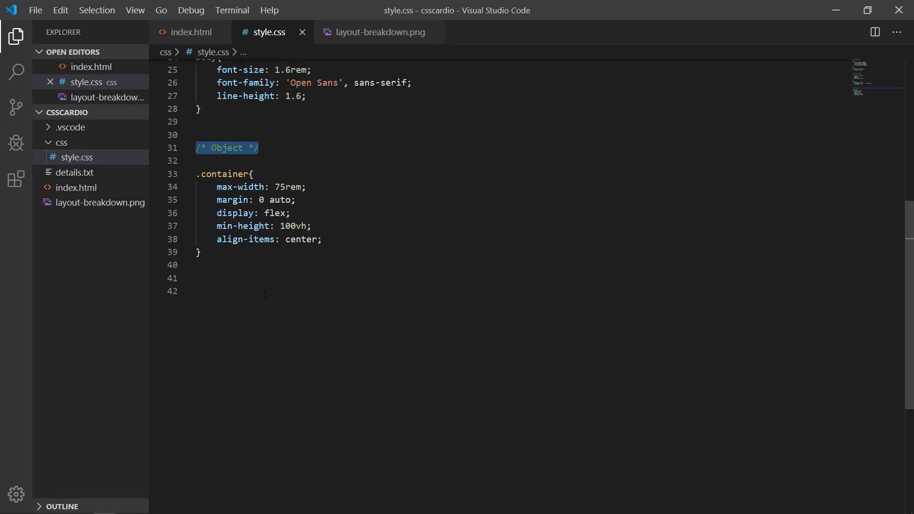
type("/* Object */")
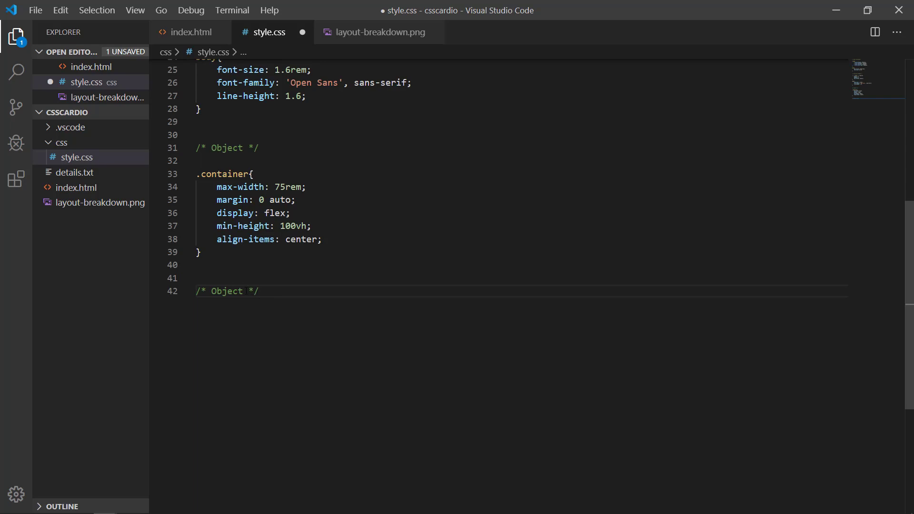
type("Ut")
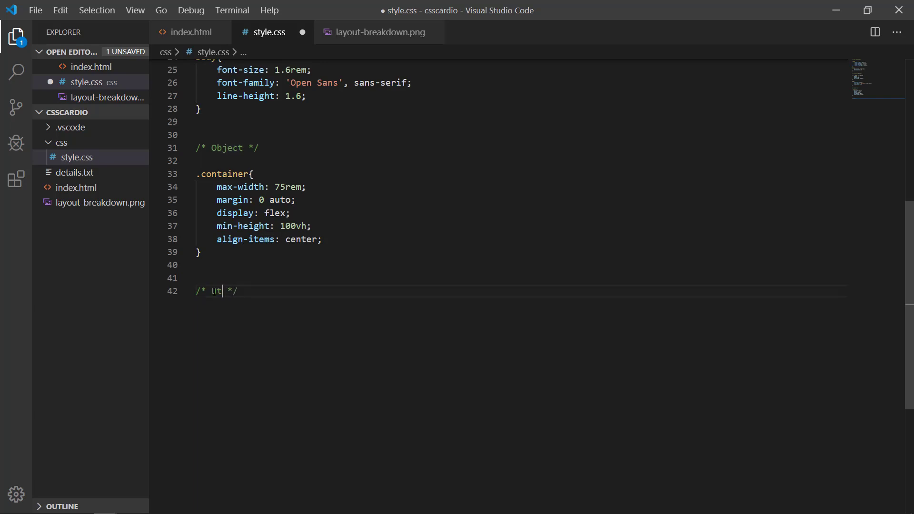
type("ilities")
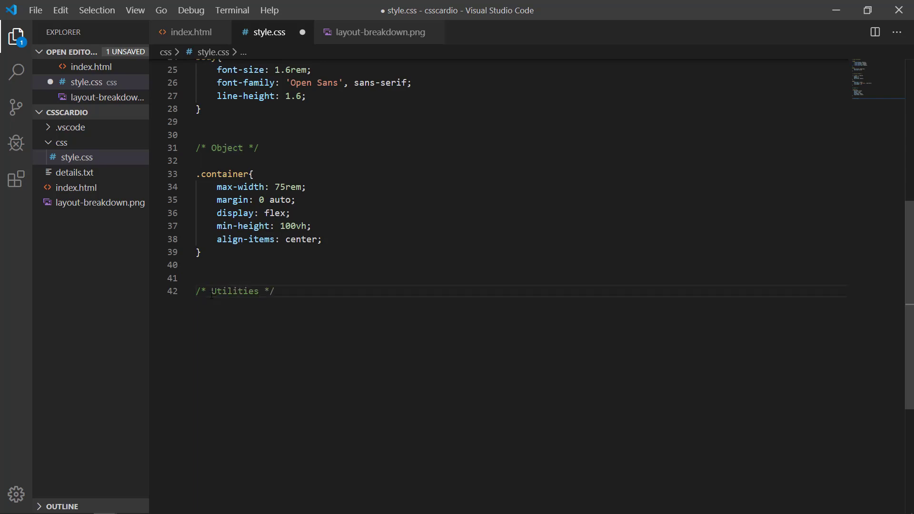
key("Enter")
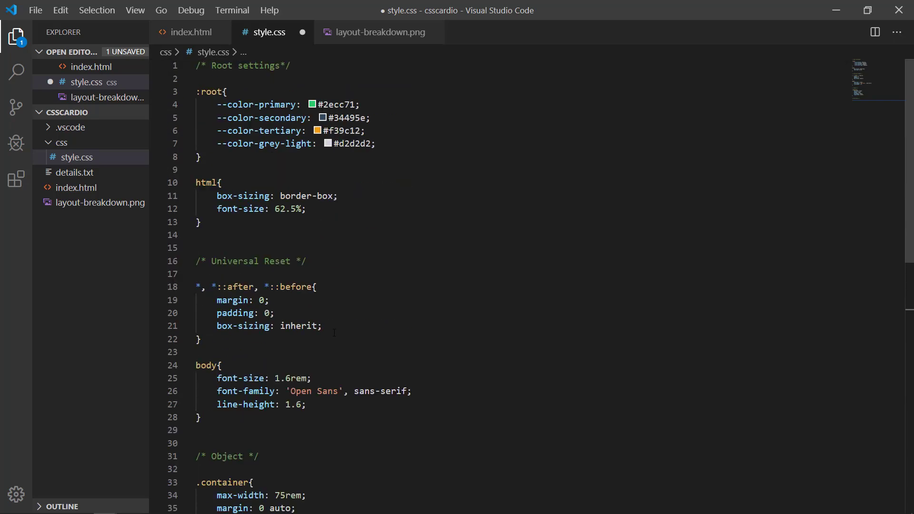
- Add a .text-primary rule with color: var(--color-primary) under the Utilities comment
type(".")
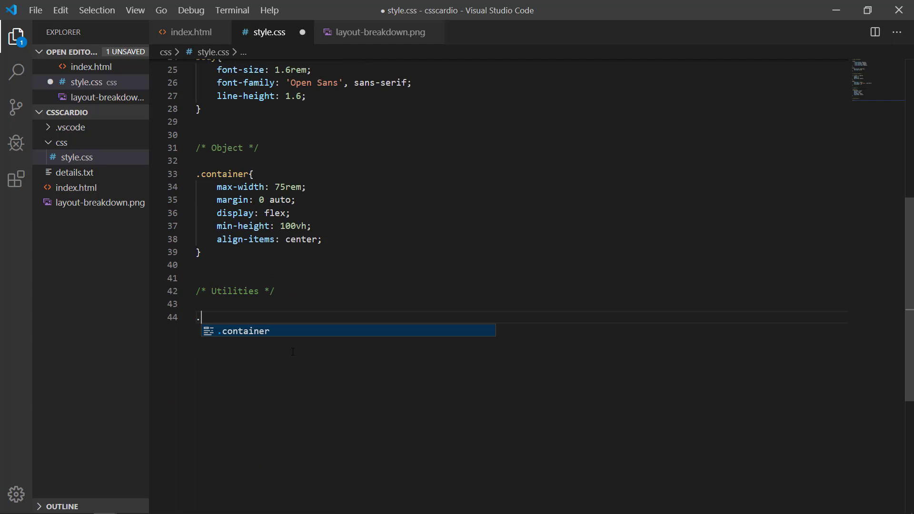
type("text-pri")
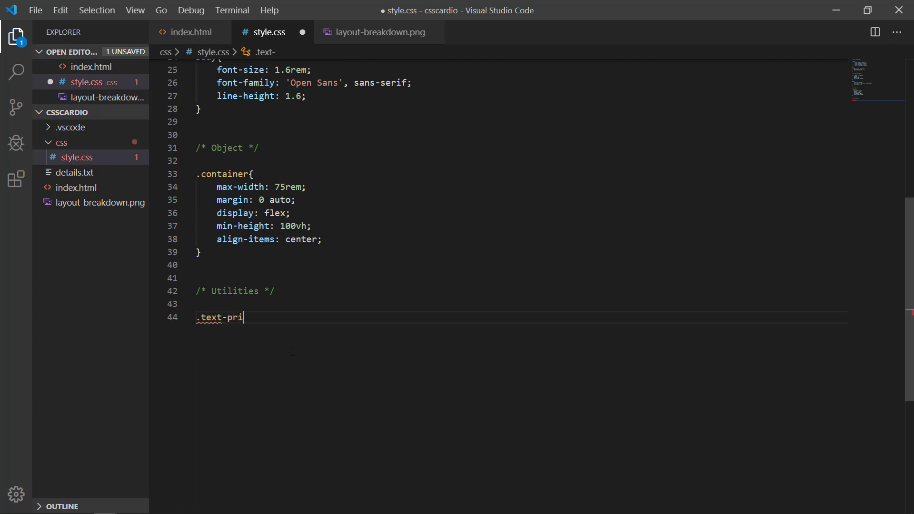
type("mary{")
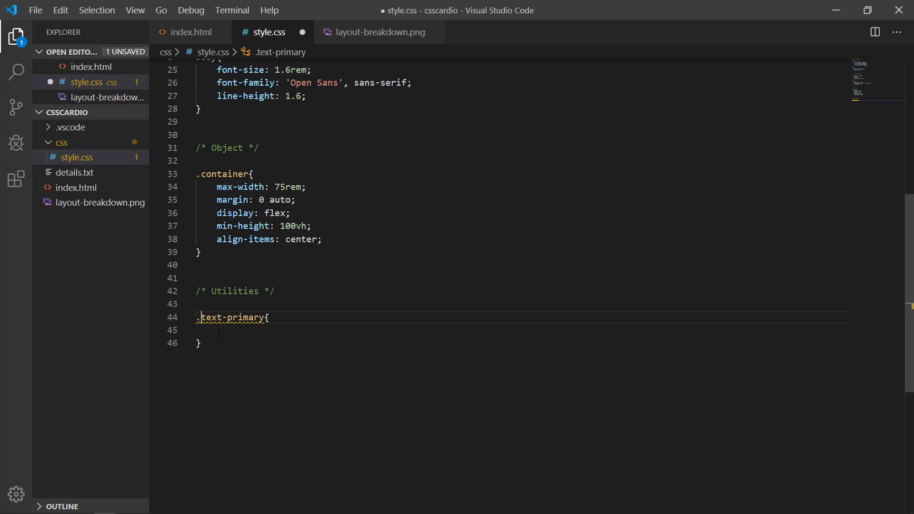
double_click(232, 317)
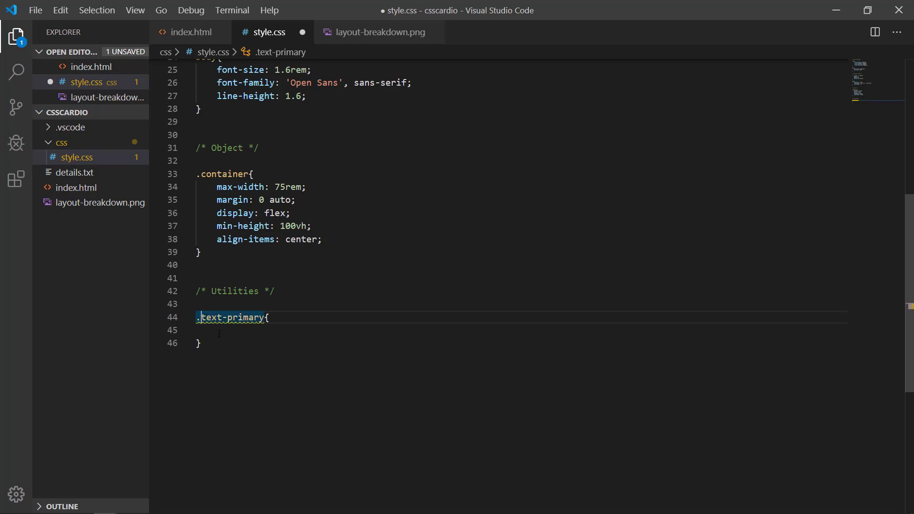
type("u-")
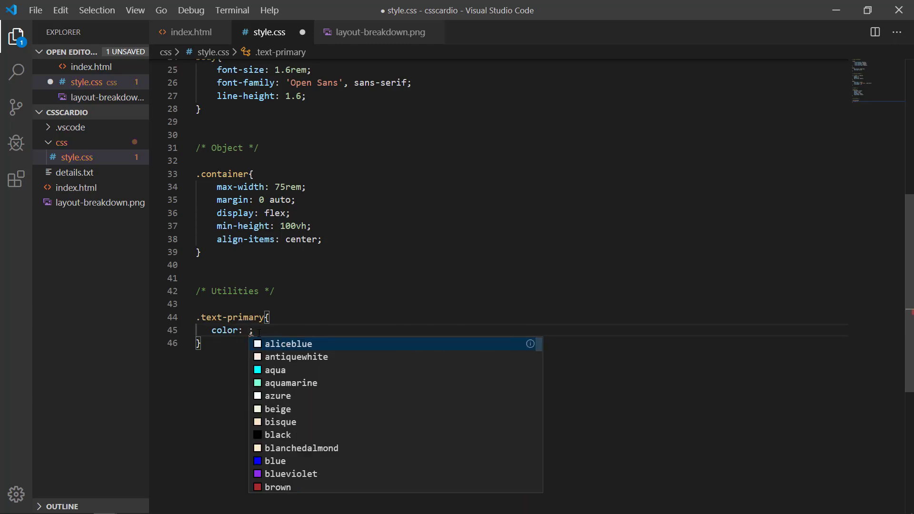
type("var(-")
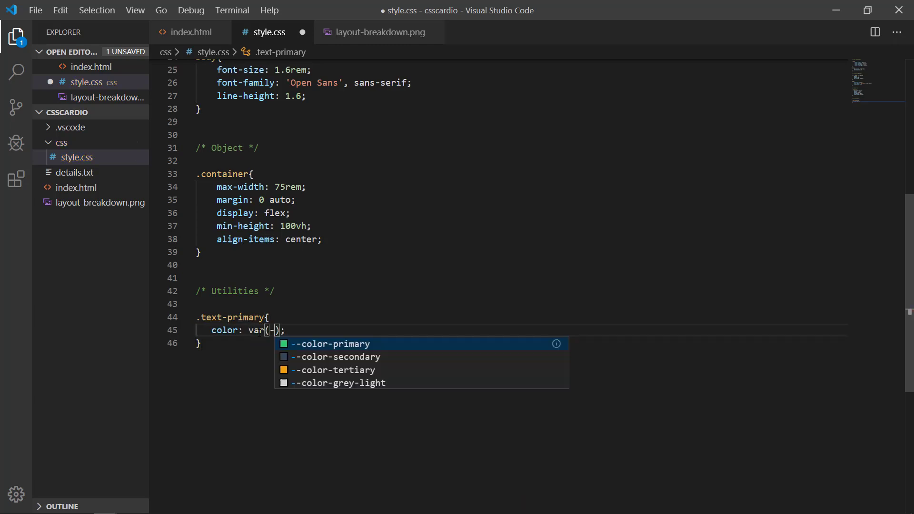
left_click(330, 344)
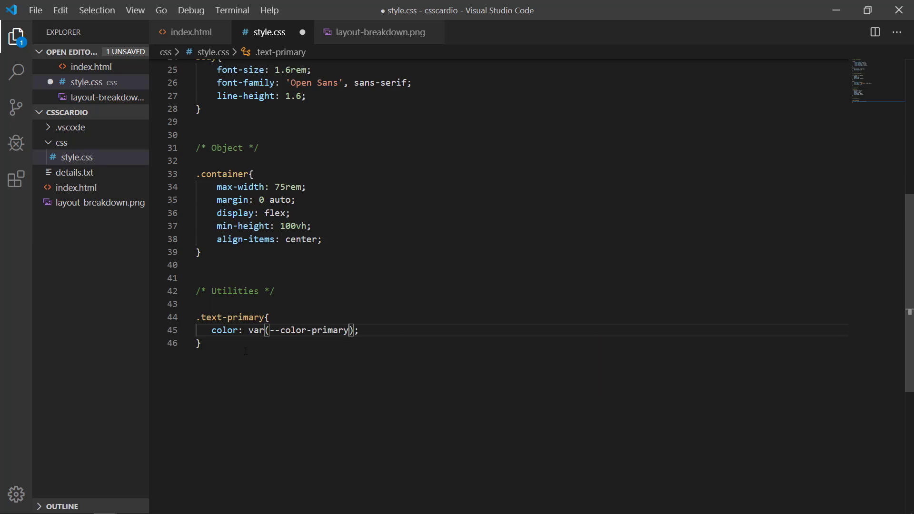
scroll("down", 3)
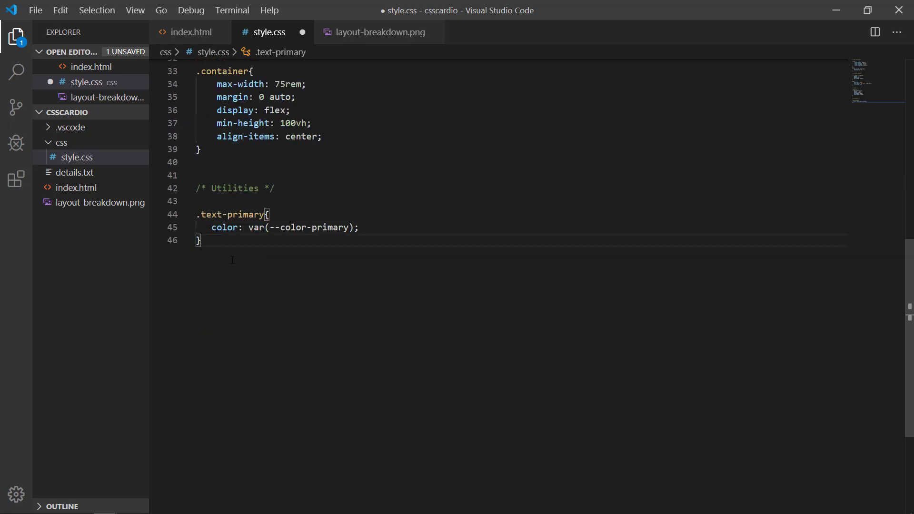
- Add .text-secondary and .text-tertiary rules using their colour variables, then view the layout image
type(".te")
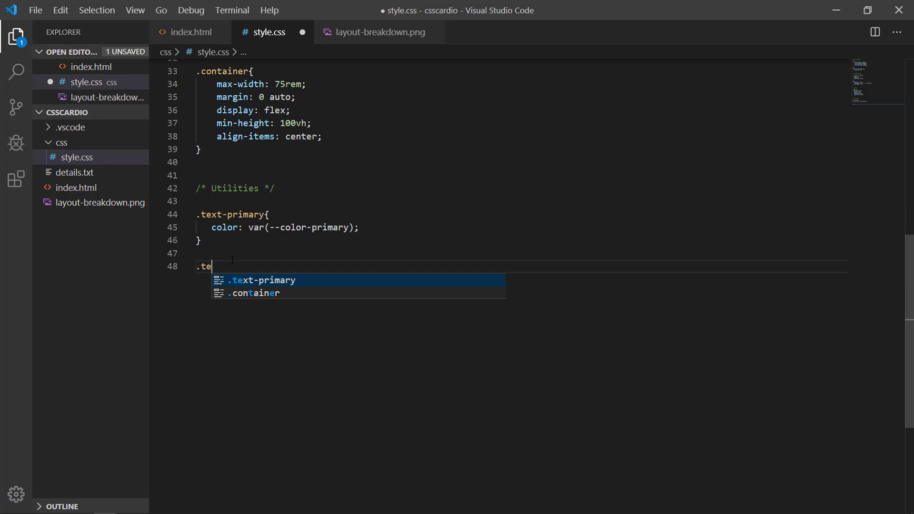
type("xt-second")
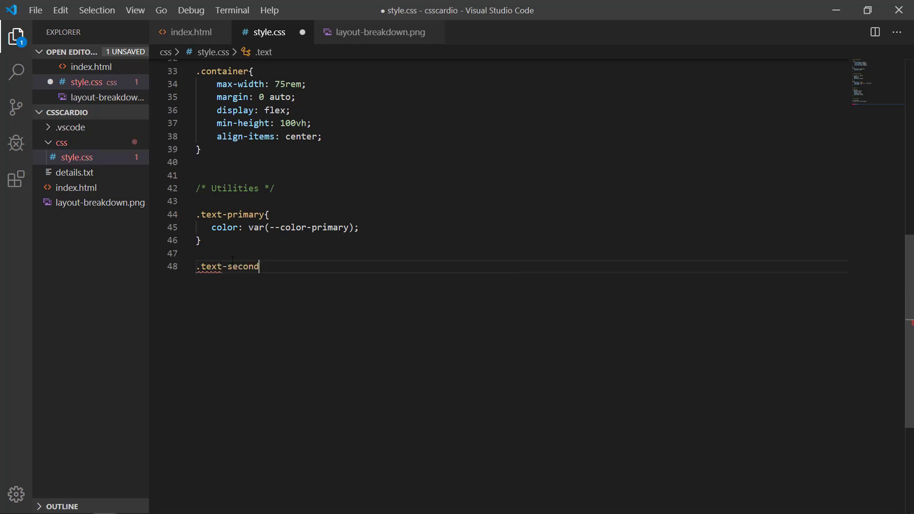
type("ary{")
type("color: var(--color-secondary);")
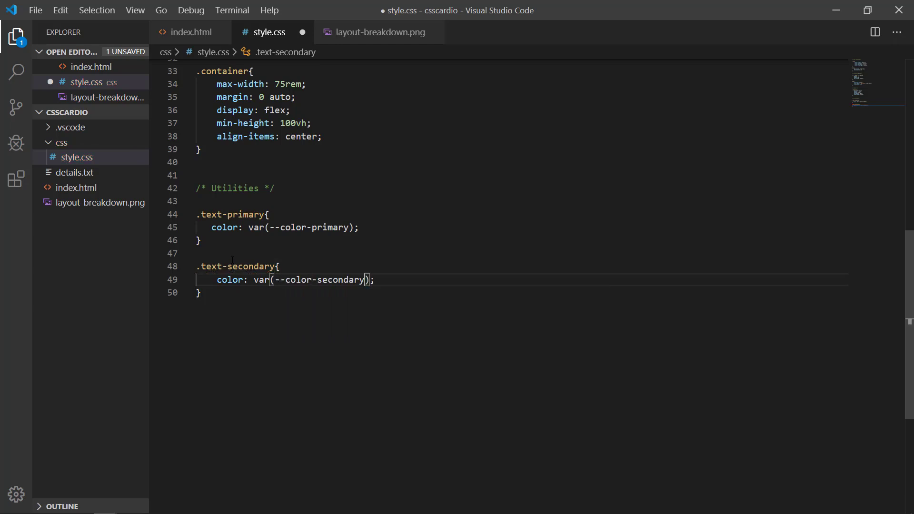
type(".text")
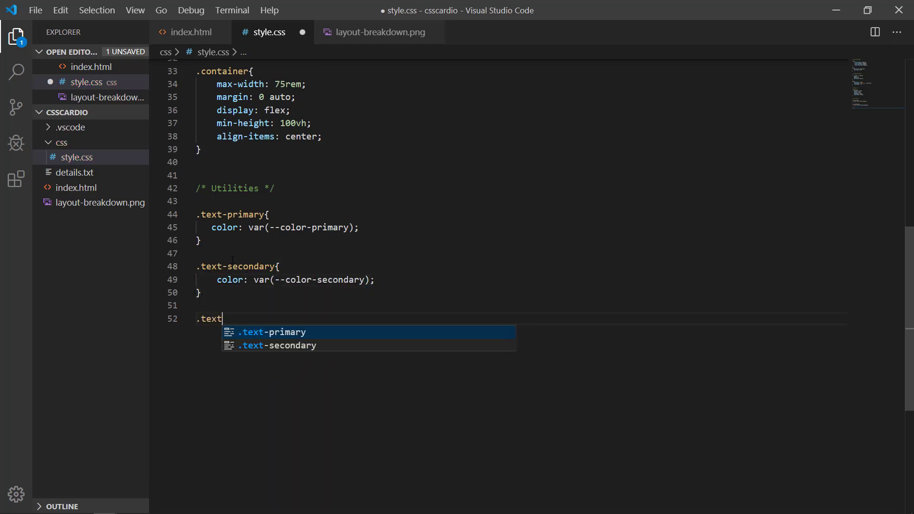
type("-te")
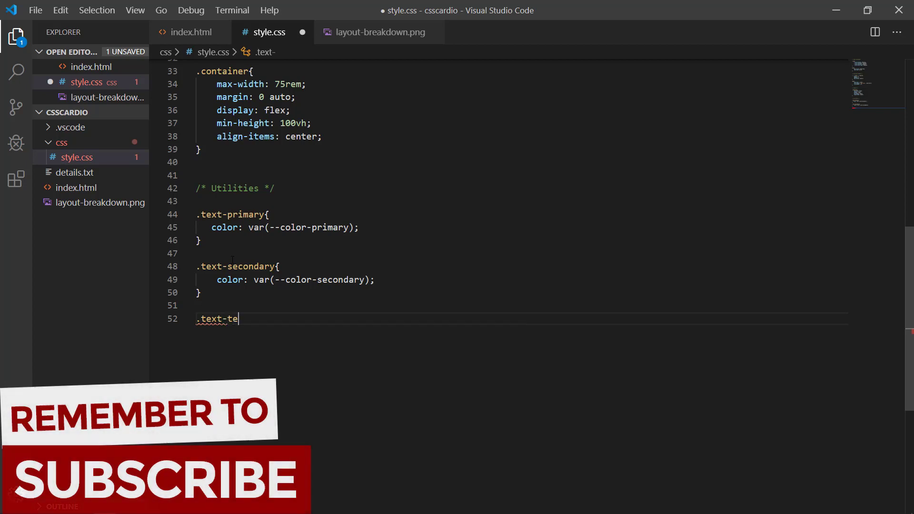
type("rtiary")
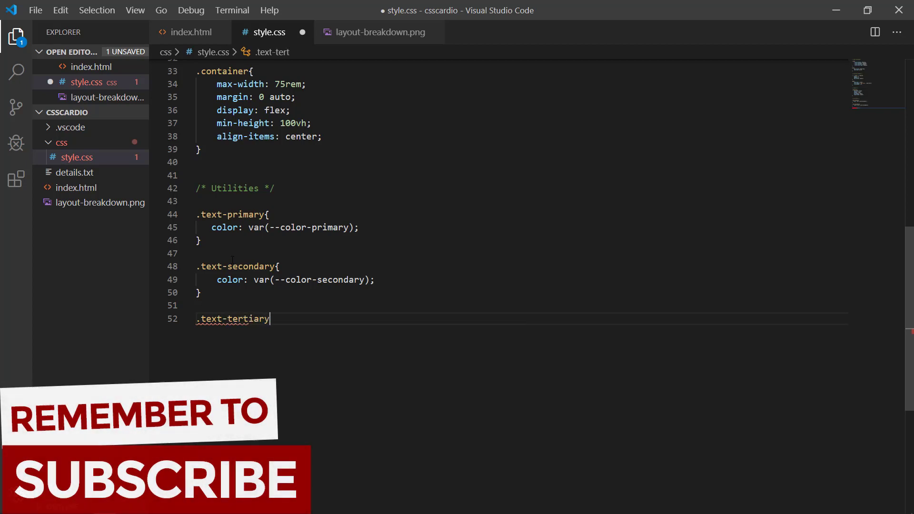
type("{")
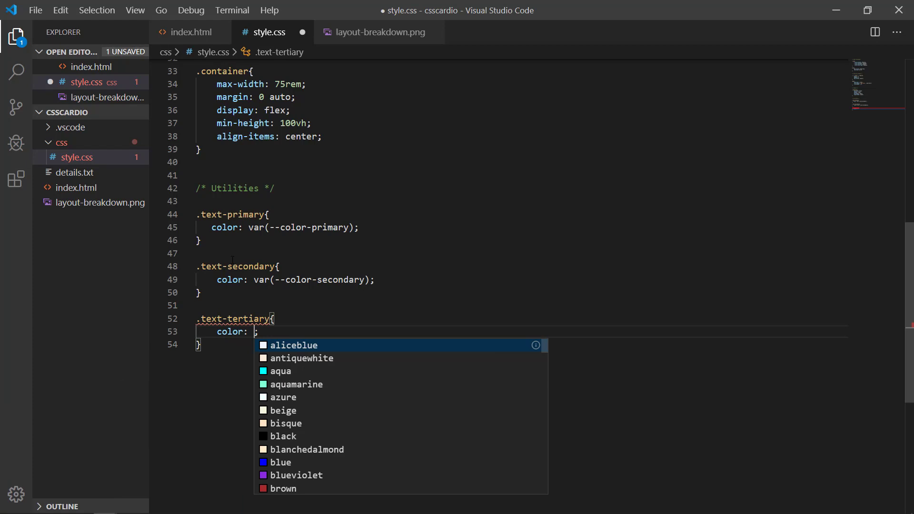
type("var(--color-tert")
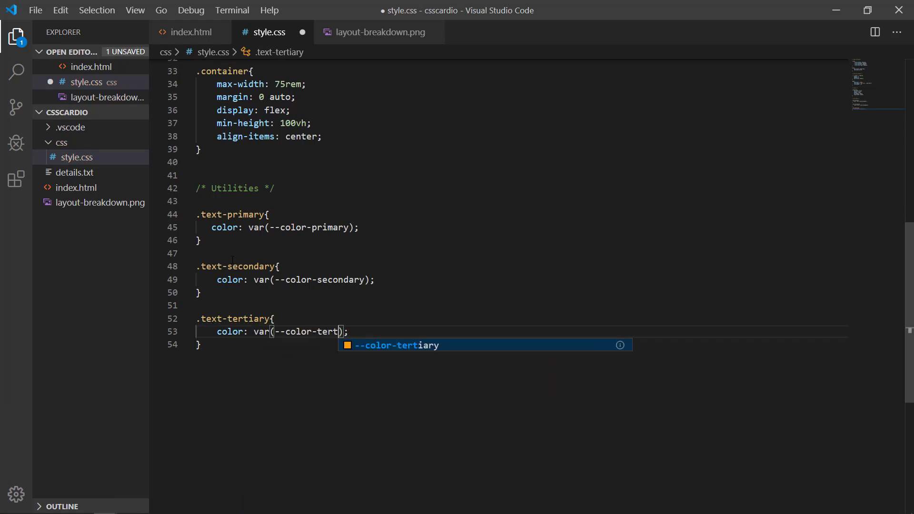
key("Tab")
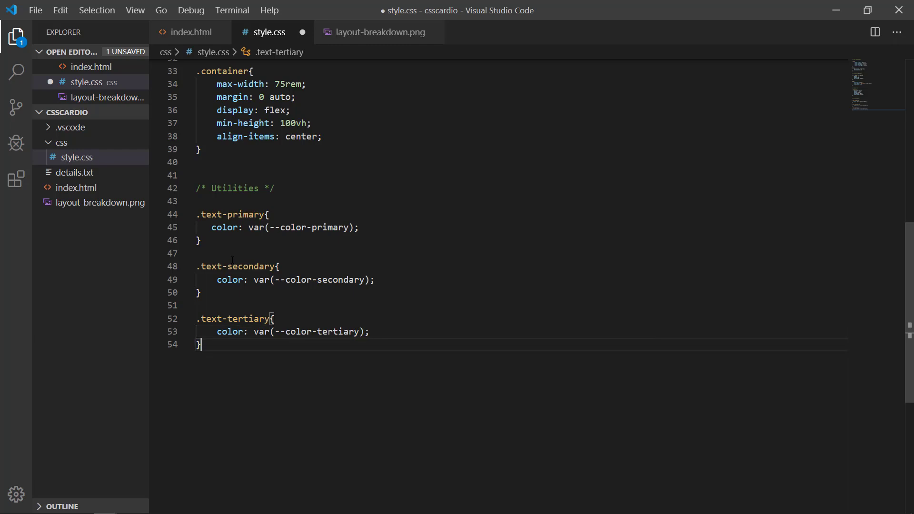
key("Enter")
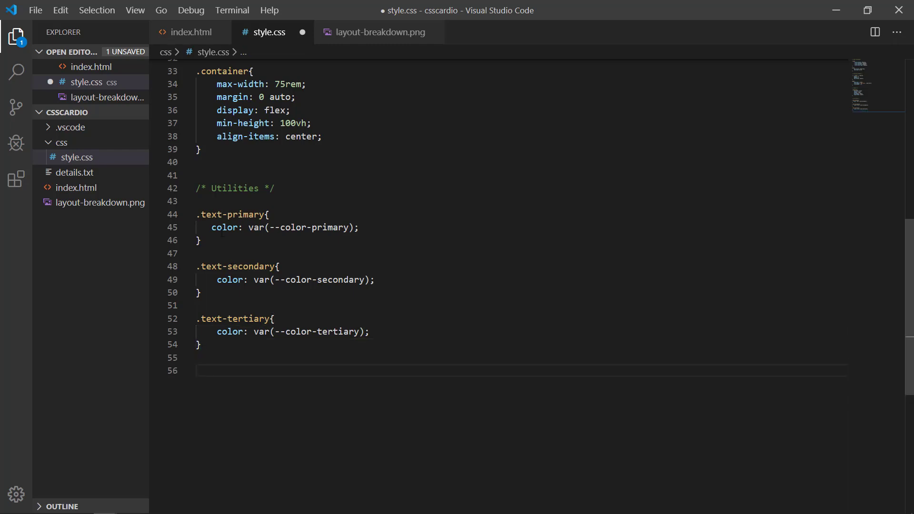
left_click(267, 214)
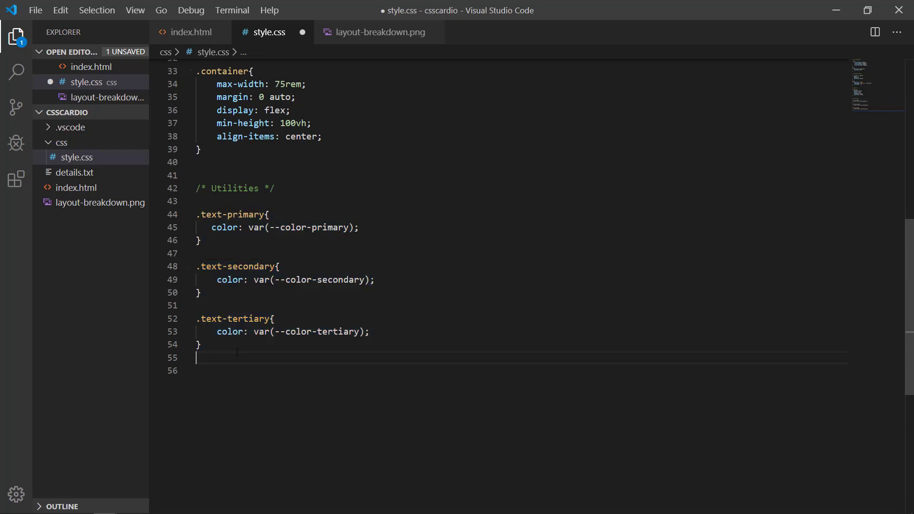
left_click(376, 32)
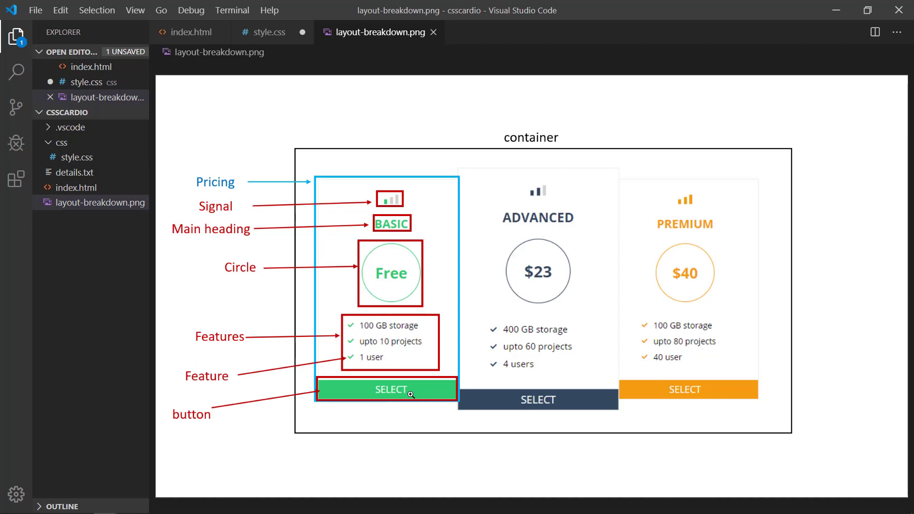
mouse_move(410, 299)
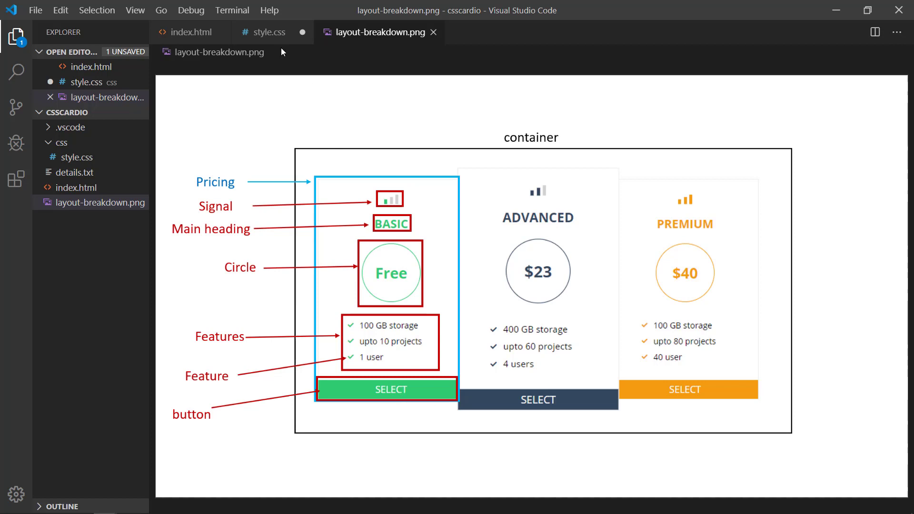
- Return from the layout breakdown image to the style.css stylesheet
left_click(267, 31)
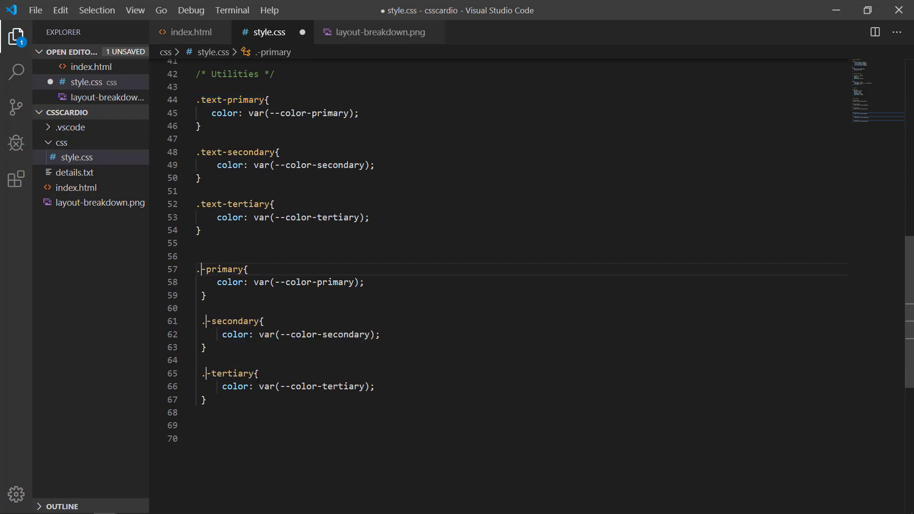
- Turn the copied rules into .bg-primary, .bg-secondary, .bg-tertiary with background-color variables, then recheck the image
type("g")
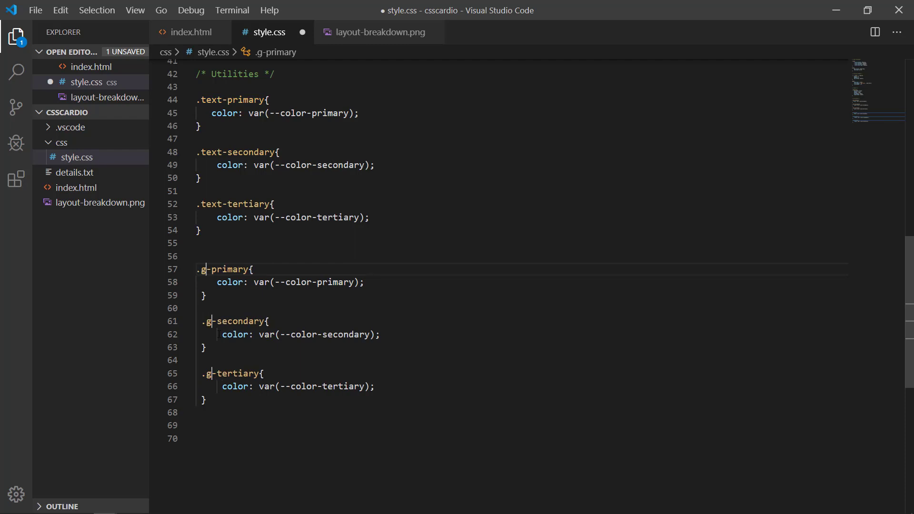
type("b")
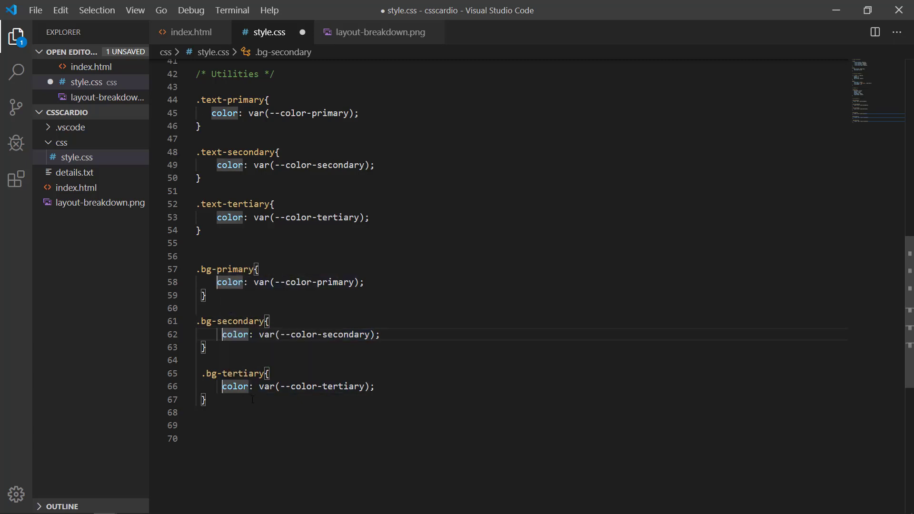
type("background-")
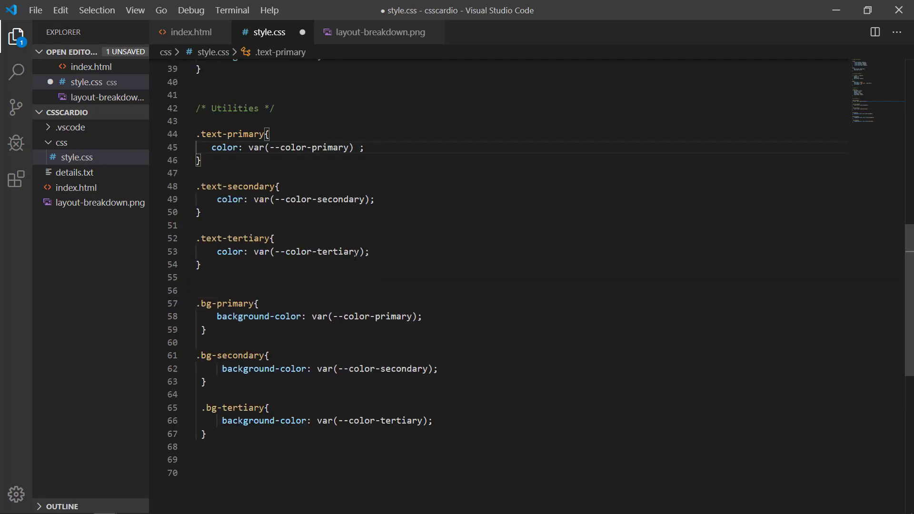
type("!i")
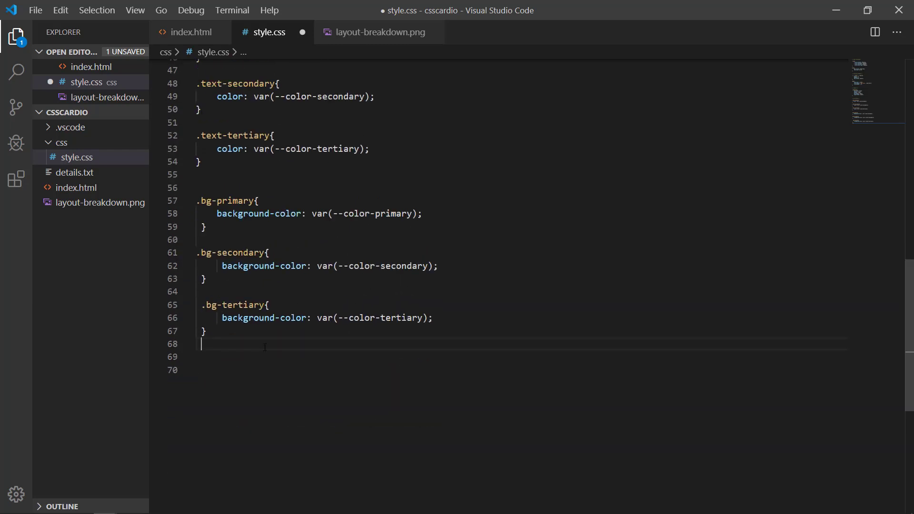
mouse_move(372, 32)
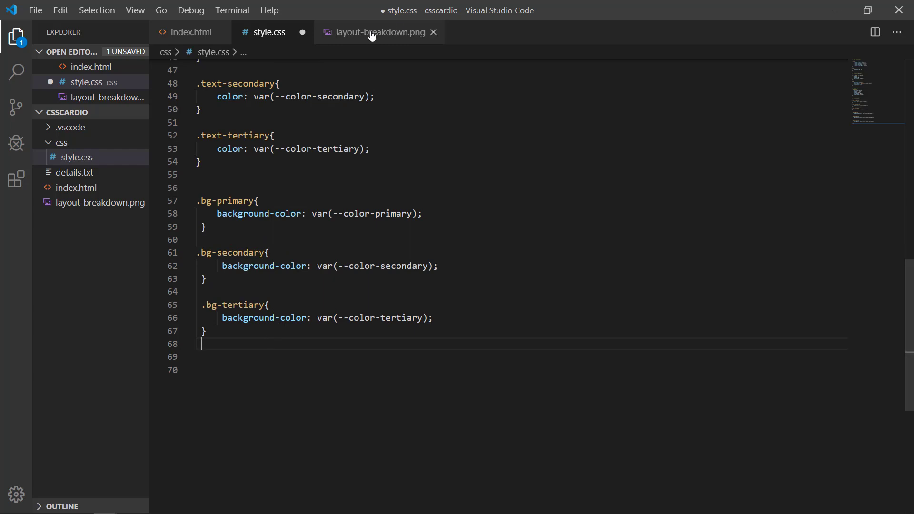
left_click(378, 32)
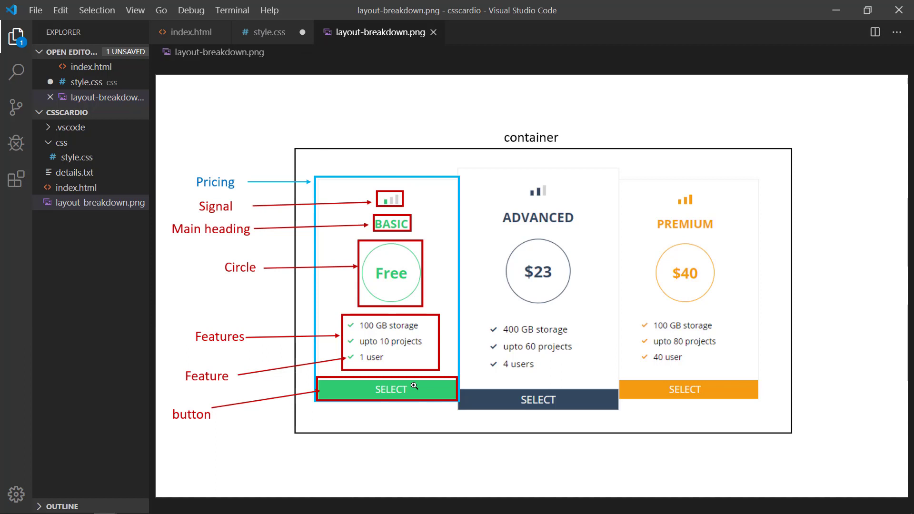
left_click(270, 32)
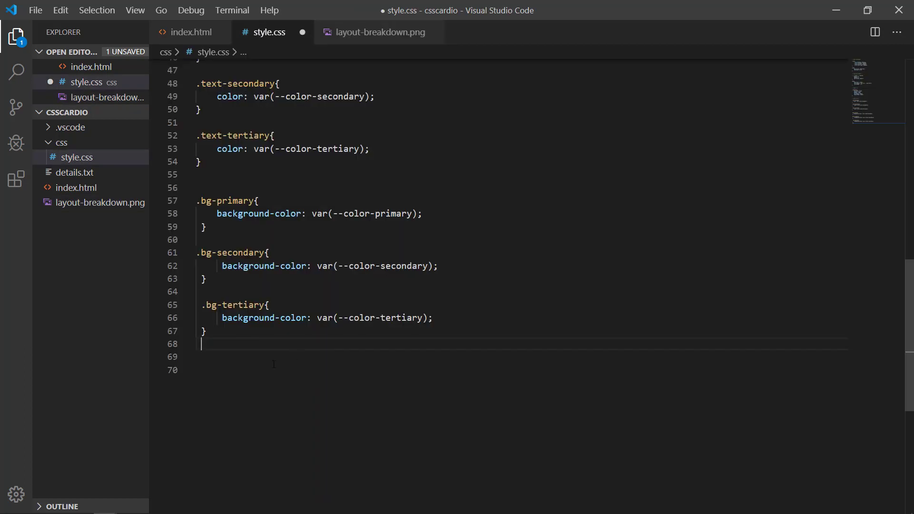
- Add .text-center{ text-align: center; } below the background rules and review it
type(".text-")
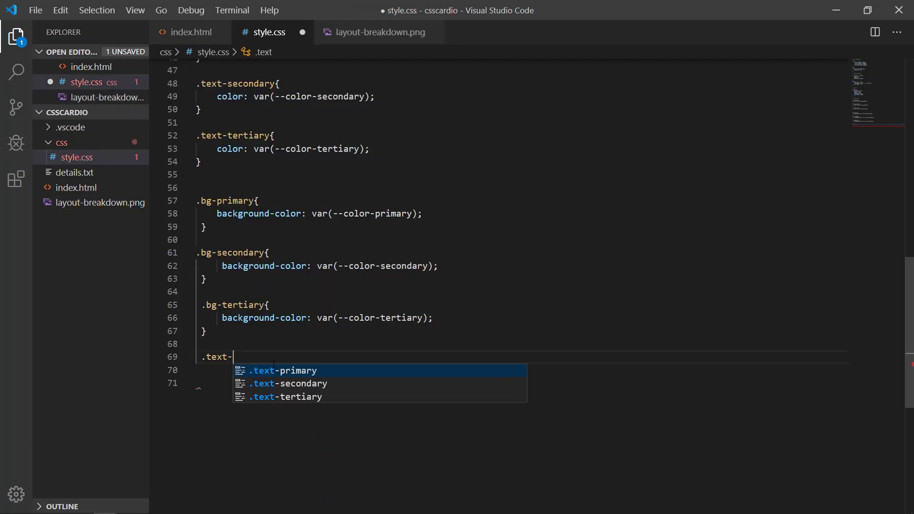
type("center{")
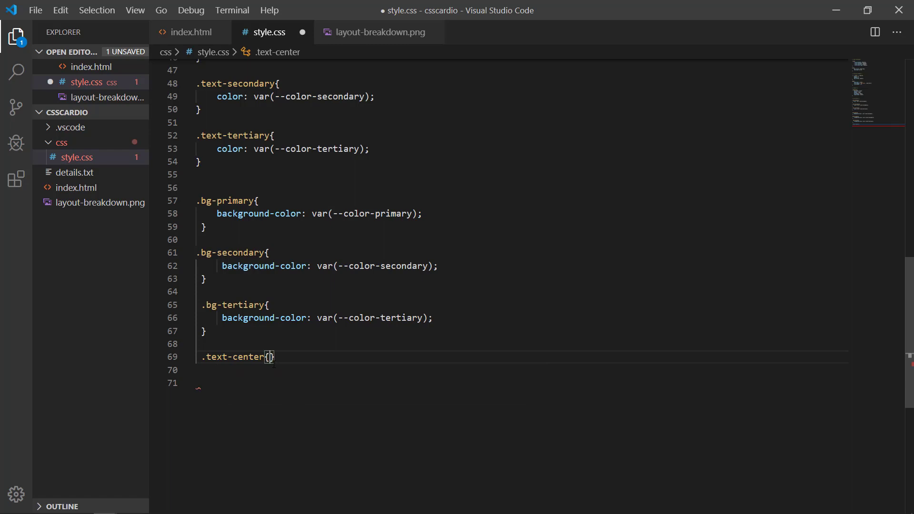
type("text")
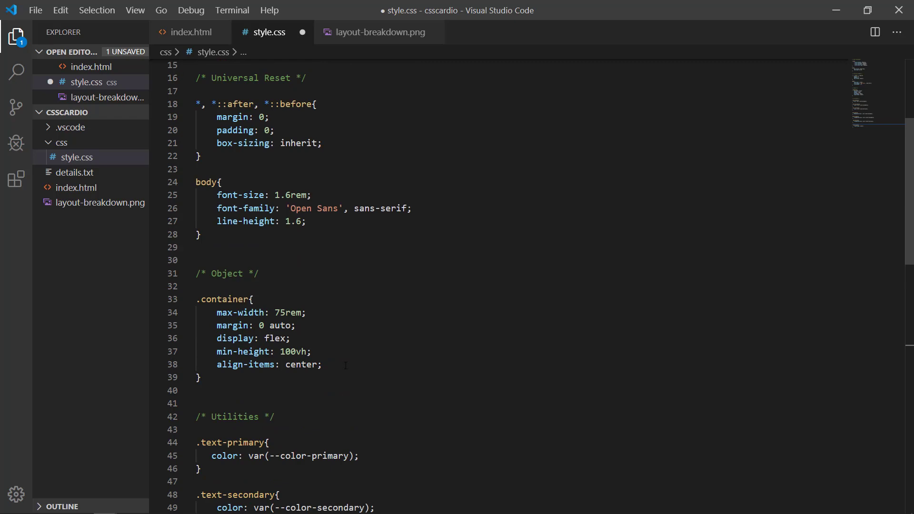
scroll("up", 3)
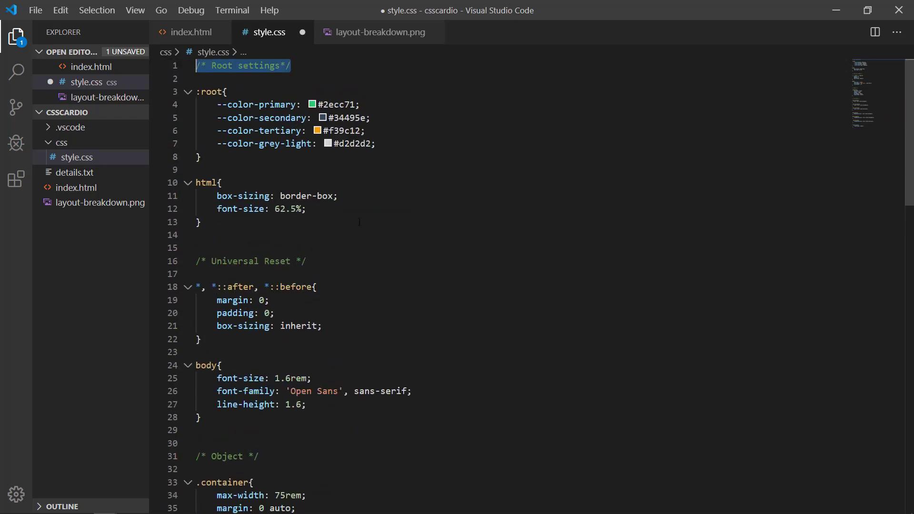
scroll("down", 3)
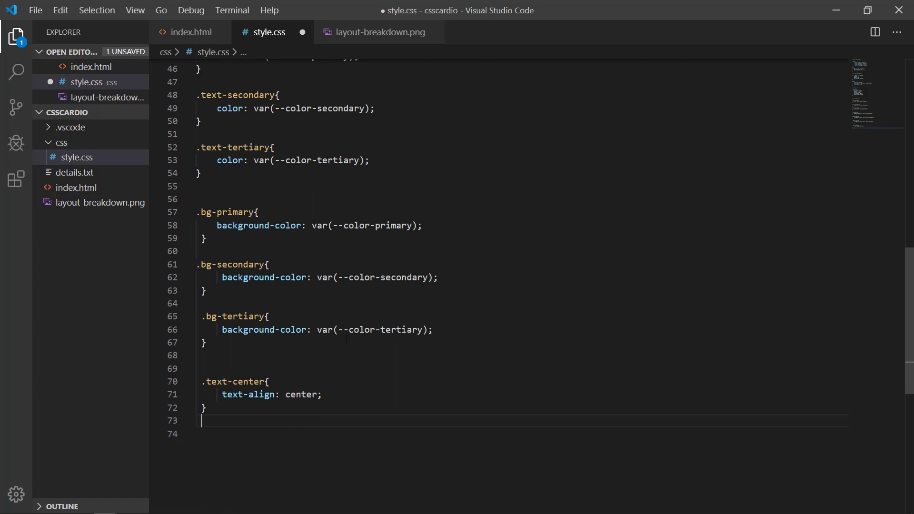
- Check the pricing layout image, then return to style.css
left_click(378, 32)
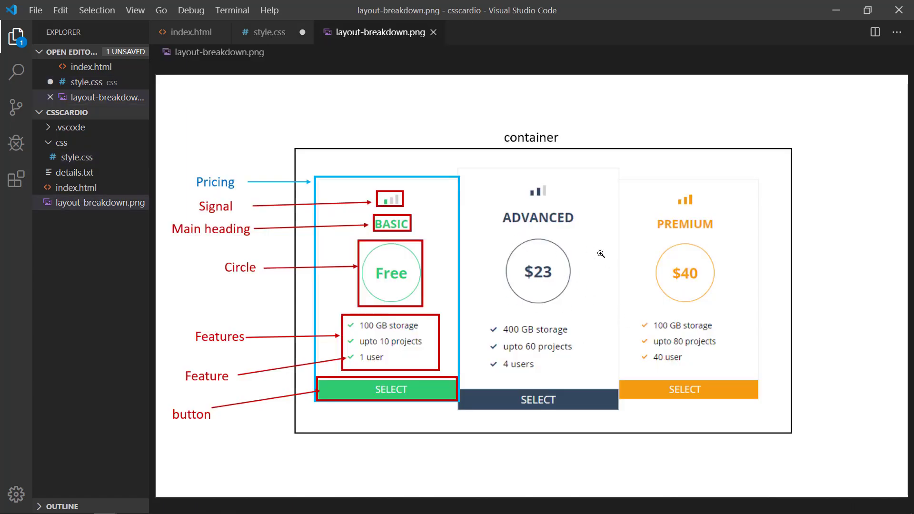
mouse_move(394, 241)
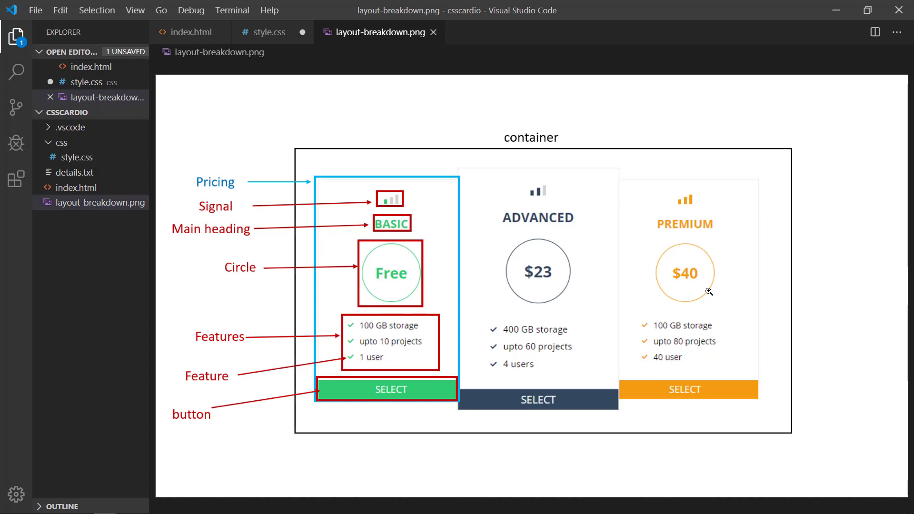
left_click(268, 32)
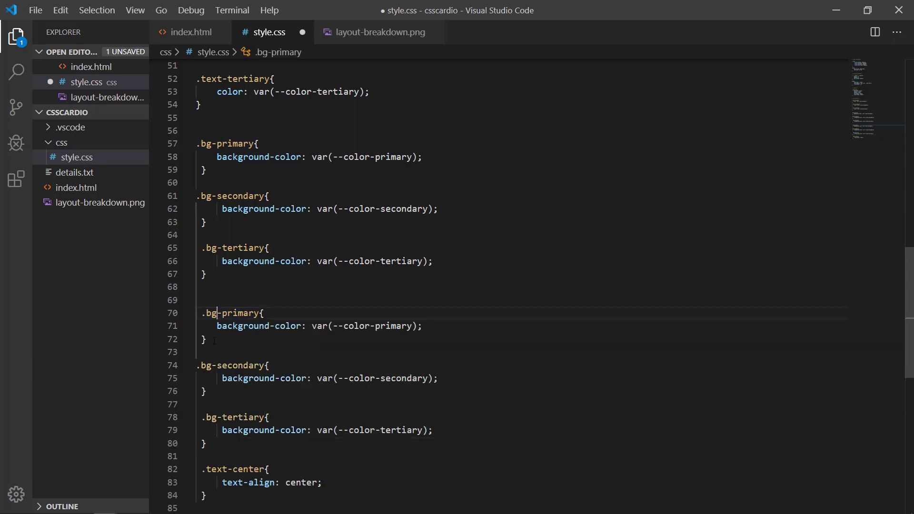
- Rename the copied bg classes to border-* and set each to border: 1px solid var(--color-*)
double_click(231, 313)
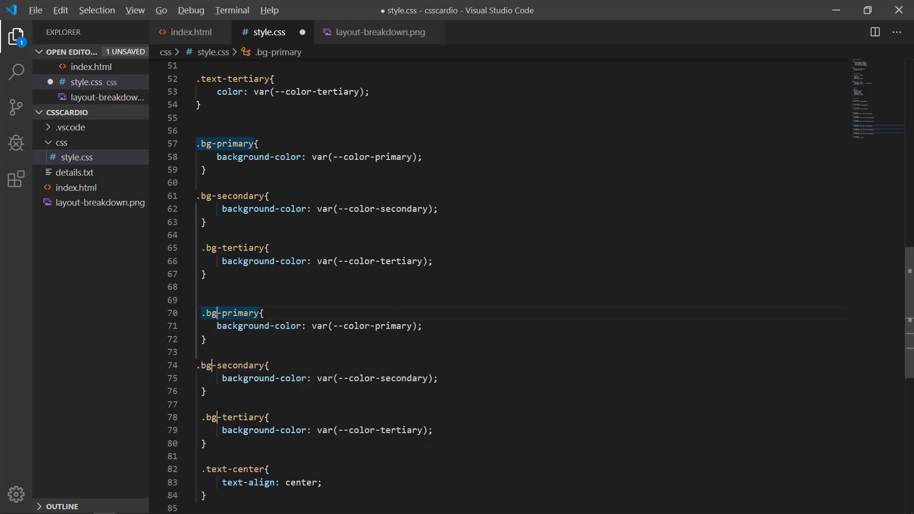
type("border")
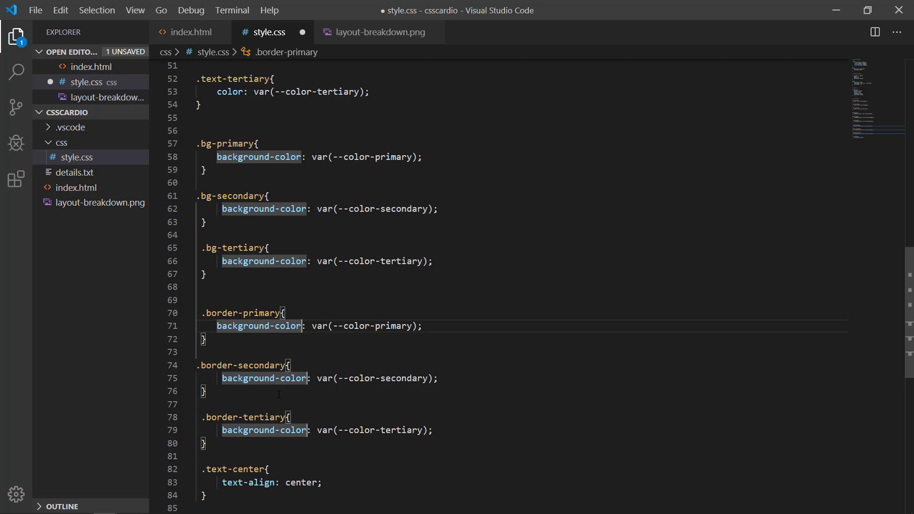
type("b")
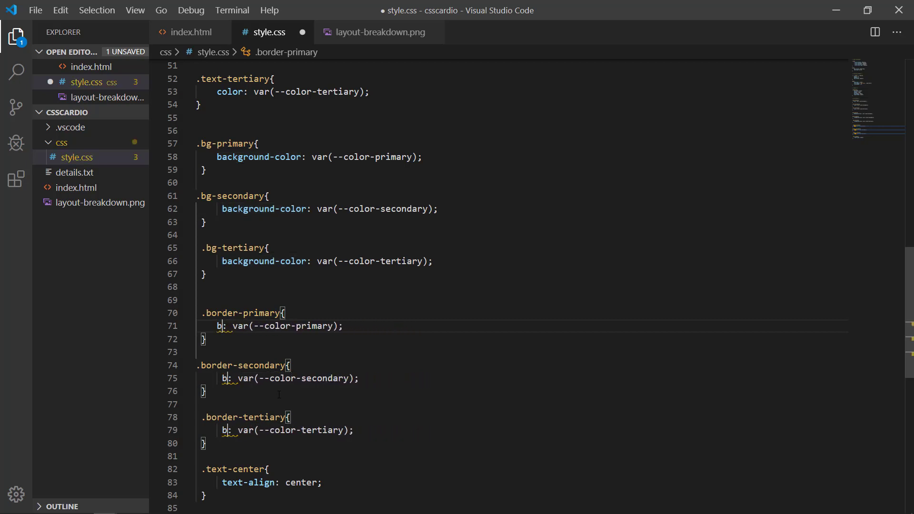
type("order")
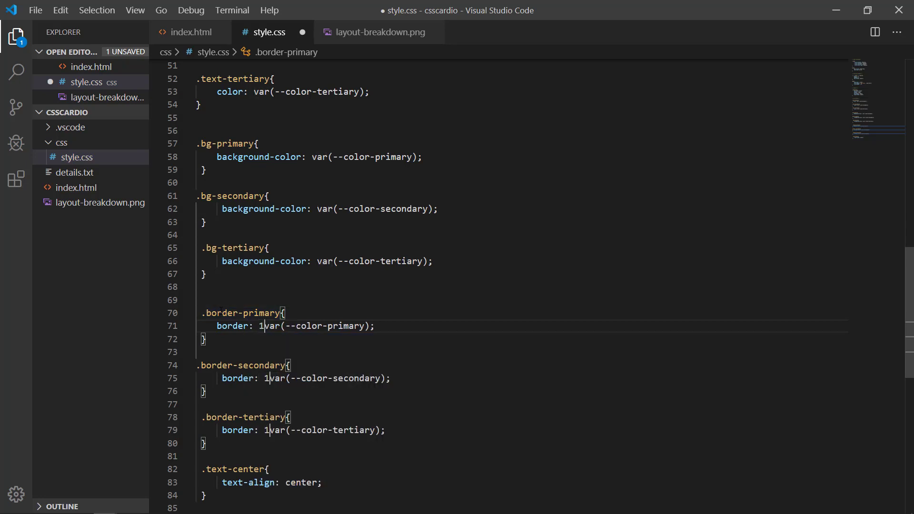
type("px solid")
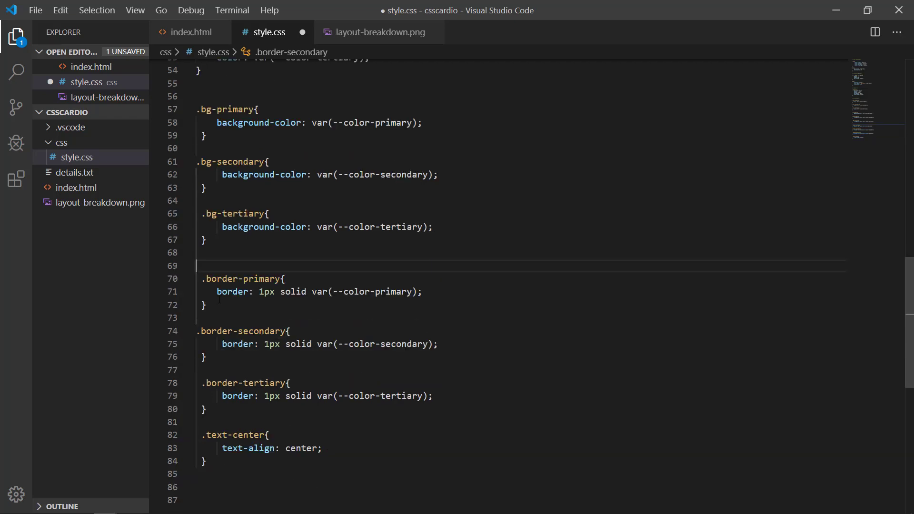
left_click(378, 32)
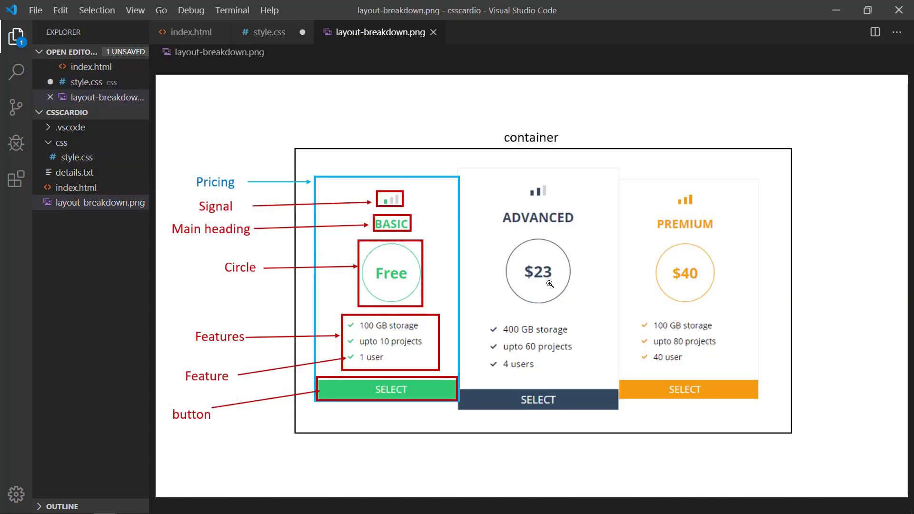
mouse_move(405, 237)
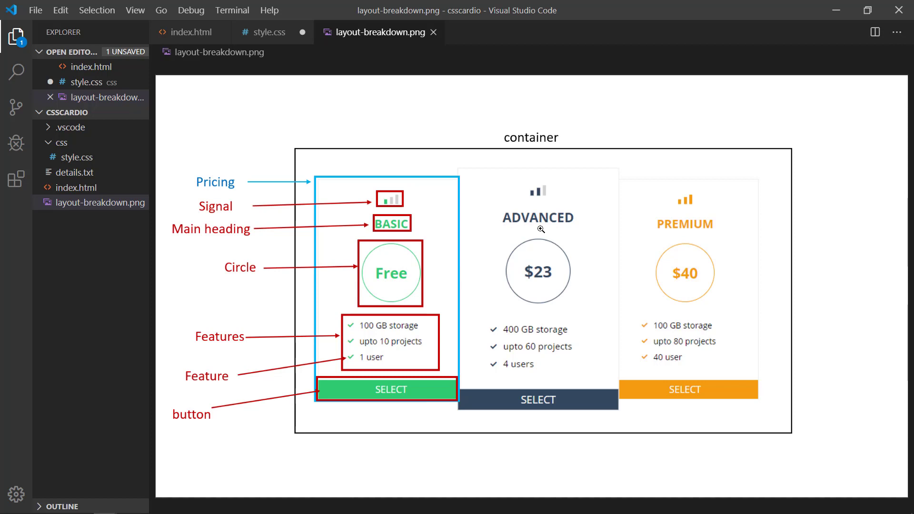
mouse_move(547, 226)
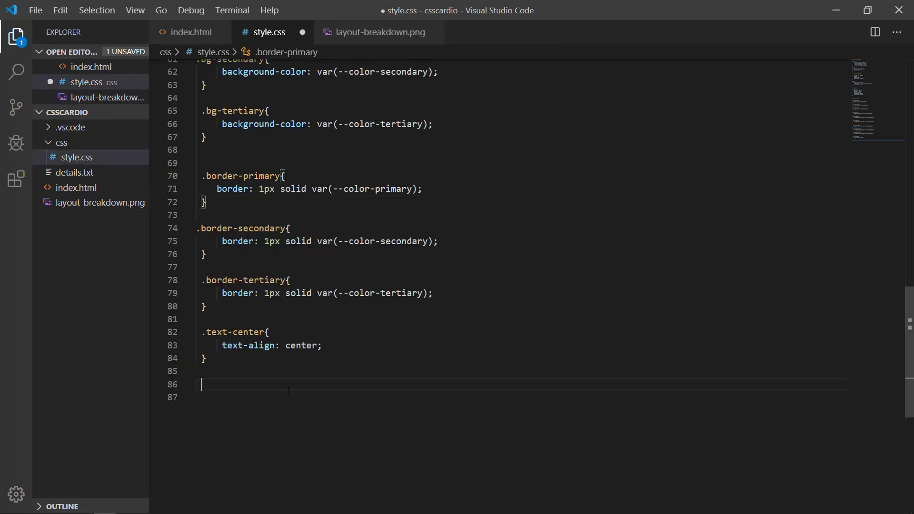
- Start a .text-uppercase rule with text-transform: uppercase after .text-center
type(".text")
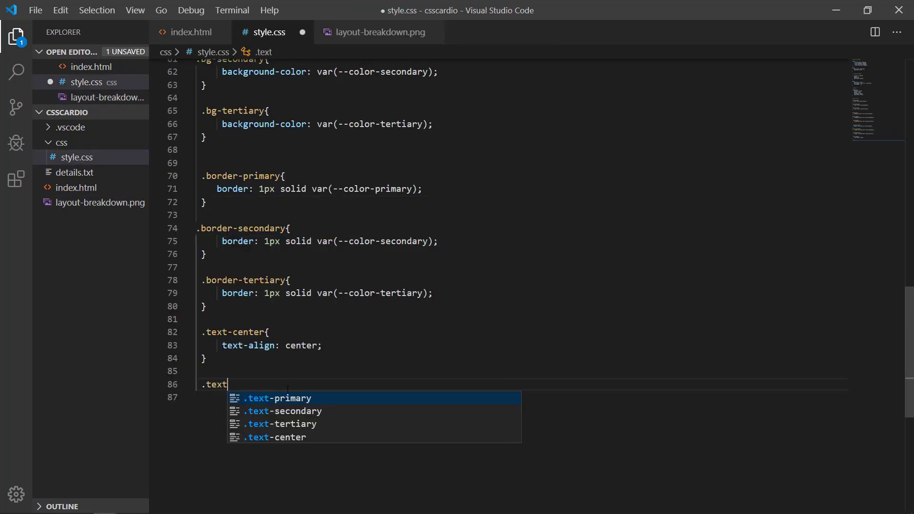
type("-uppercase{")
left_click(523, 397)
type("te")
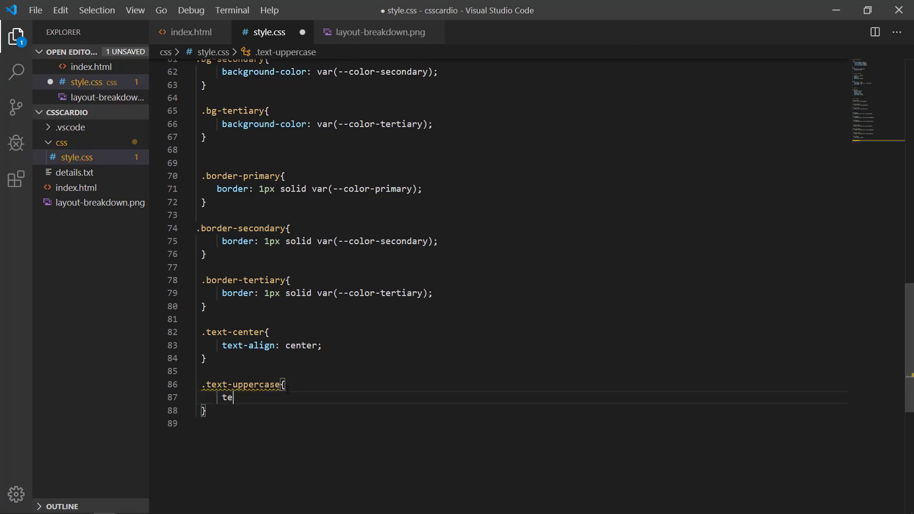
type("xt-tra")
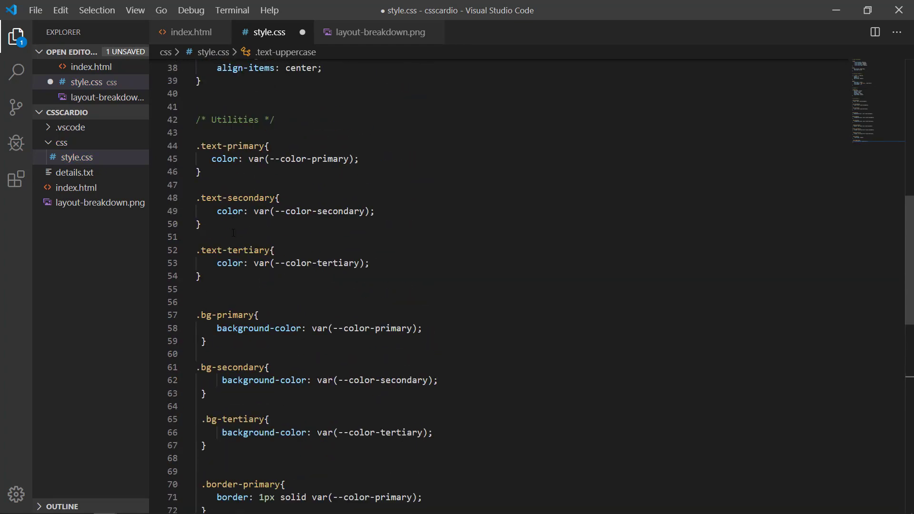
scroll("down", 3)
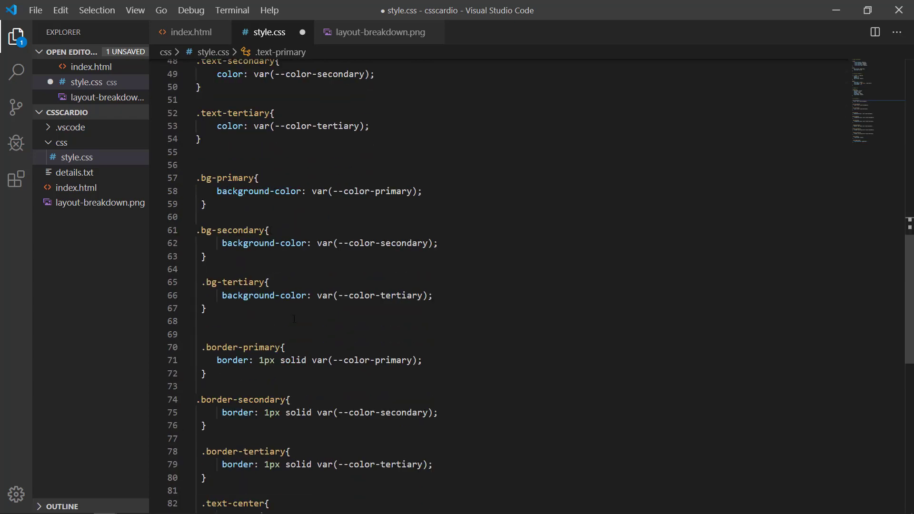
scroll("down", 3)
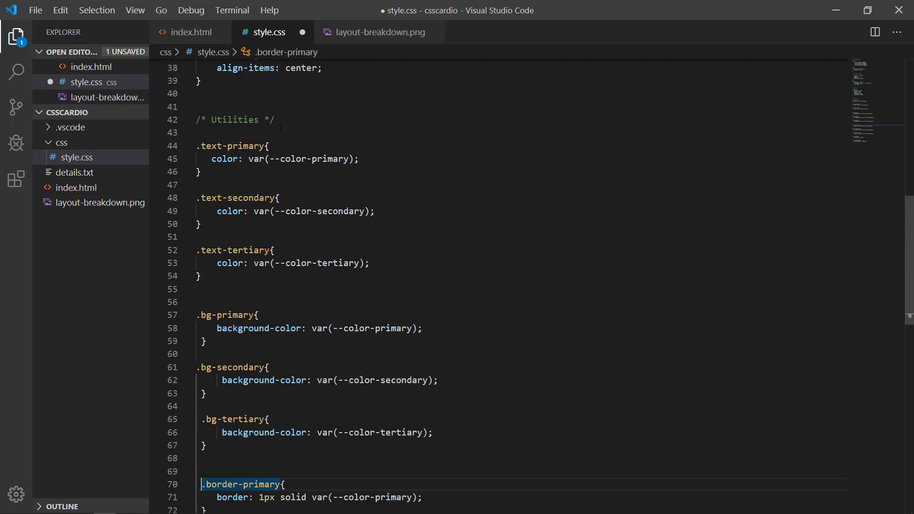
scroll("down", 3)
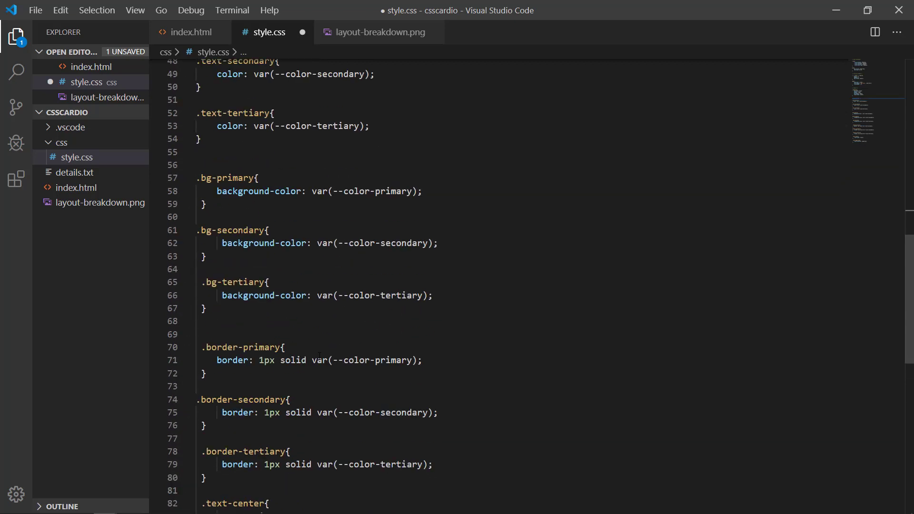
scroll("down", 3)
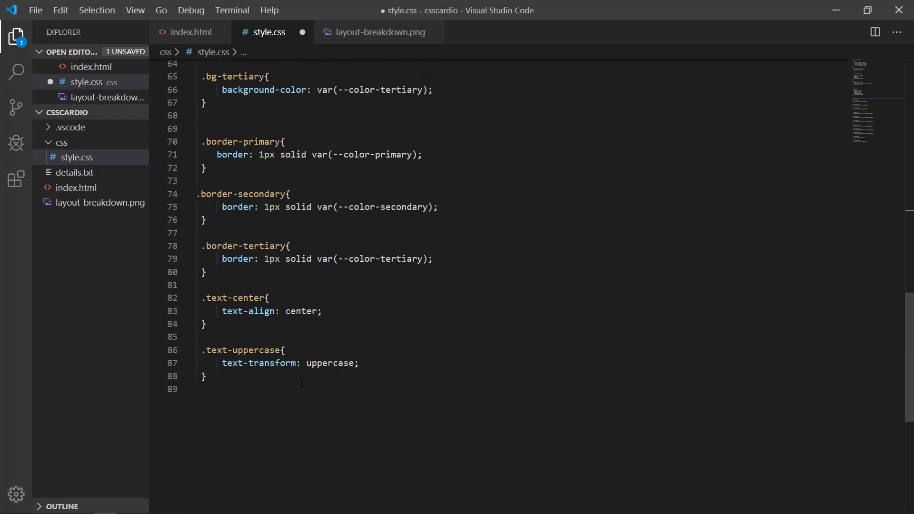
scroll("up", 3)
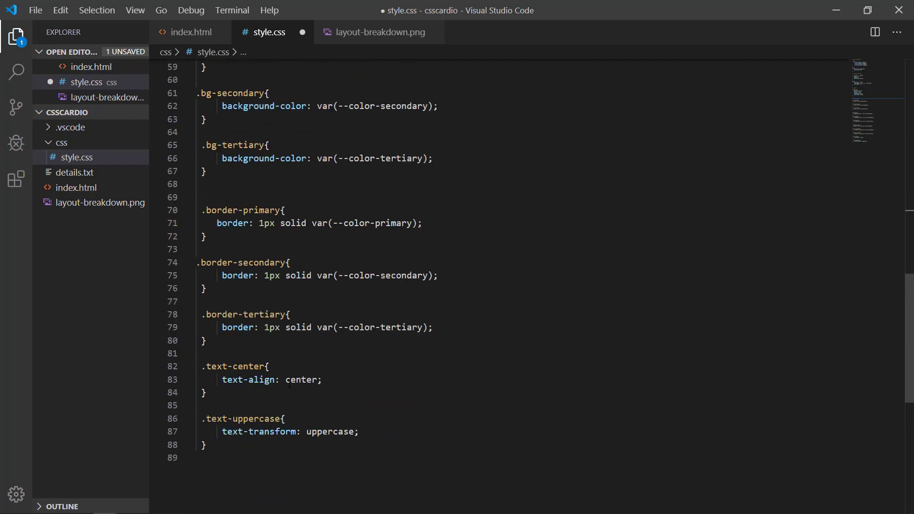